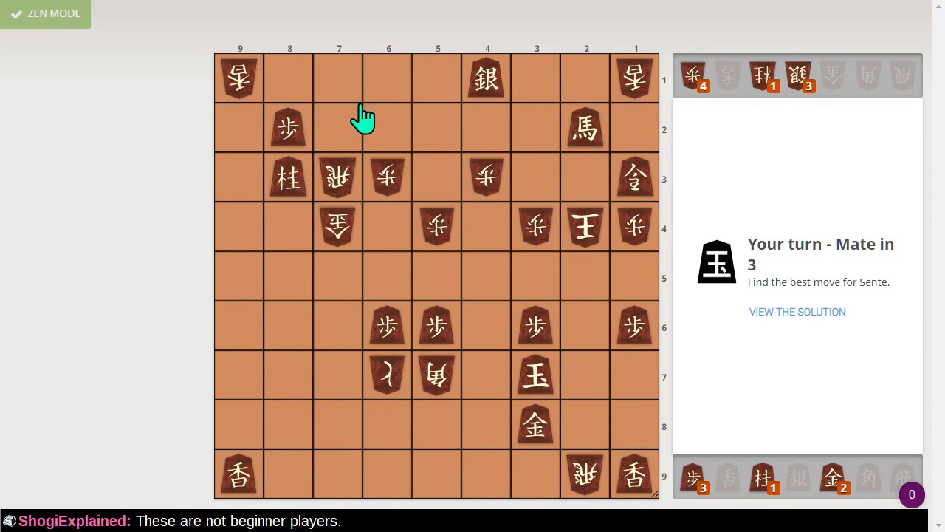
mouse_move(348, 127)
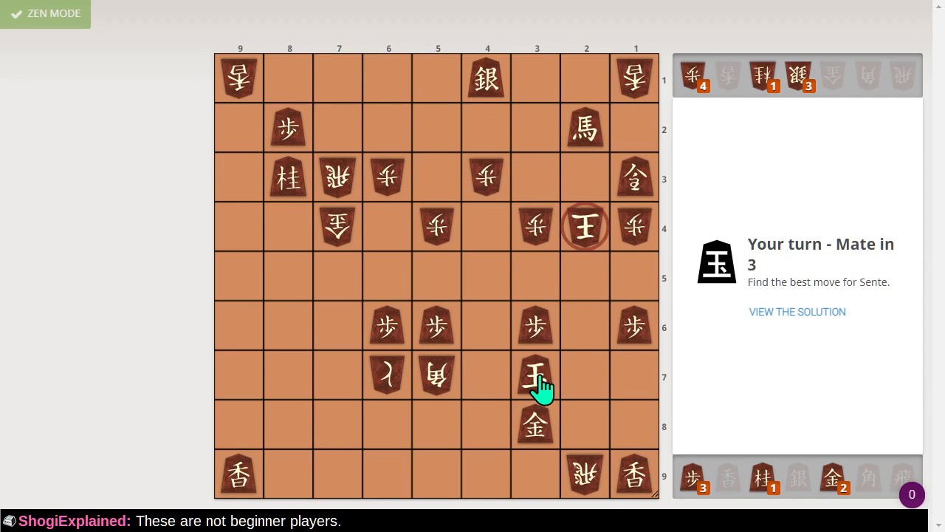
- Circle the Gote king on 2-4 in red and the Sente king on 3-7 in green
left_click(536, 374)
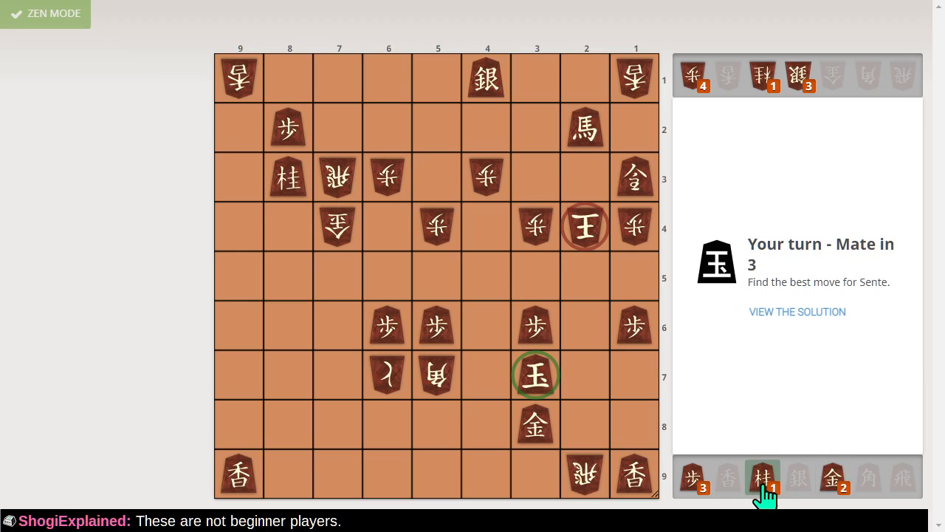
mouse_move(688, 486)
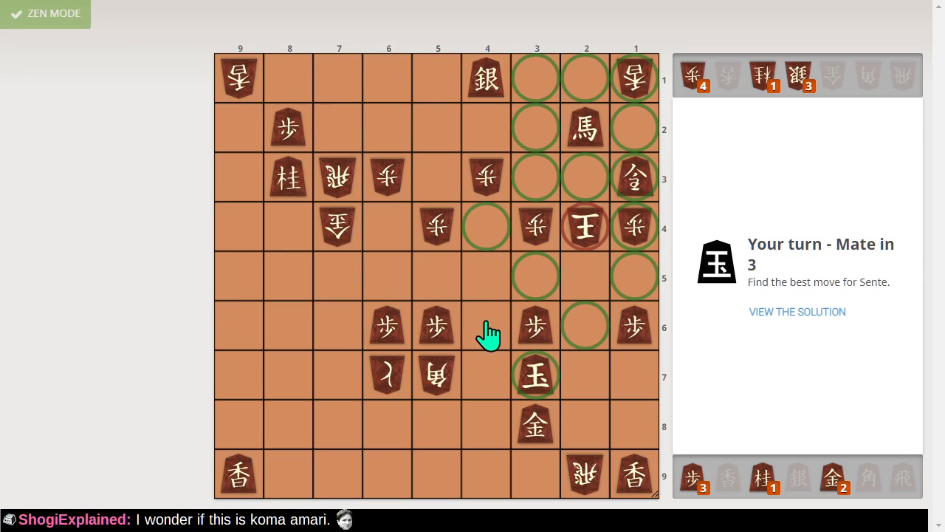
mouse_move(499, 315)
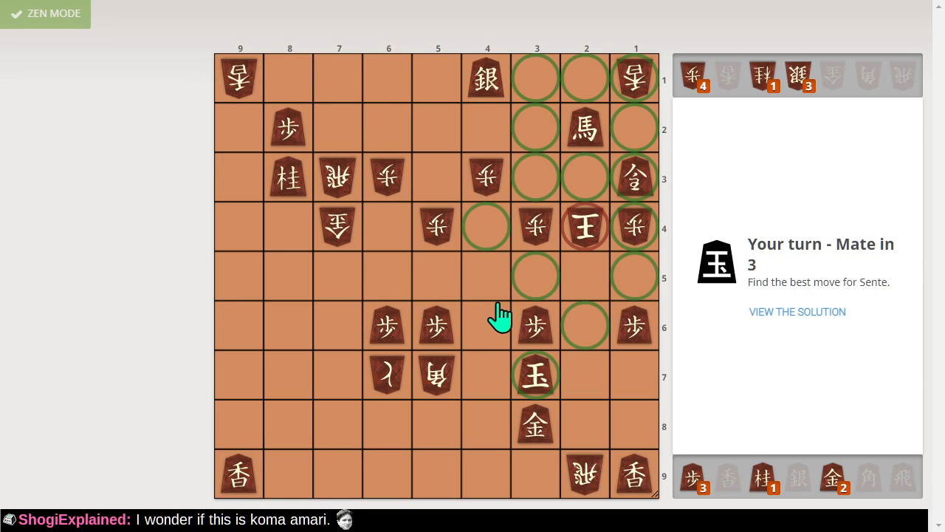
mouse_move(477, 300)
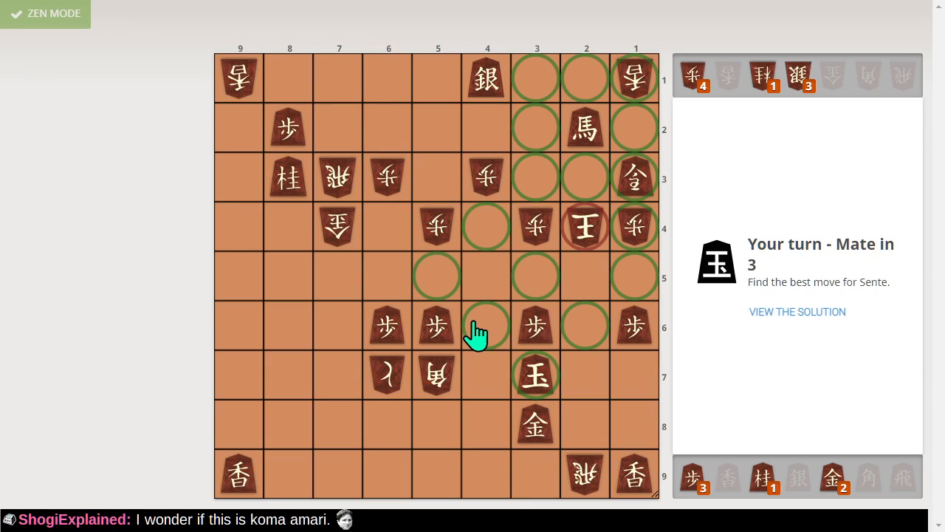
mouse_move(597, 341)
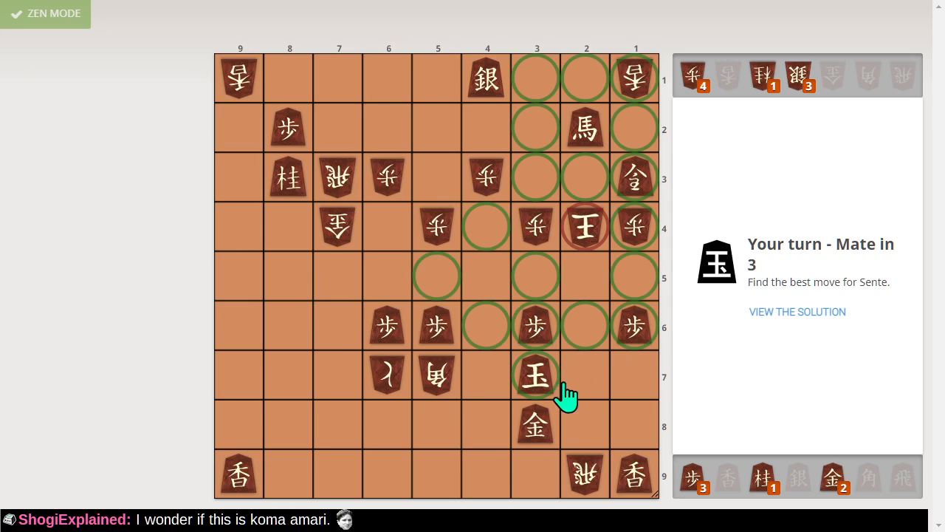
mouse_move(569, 405)
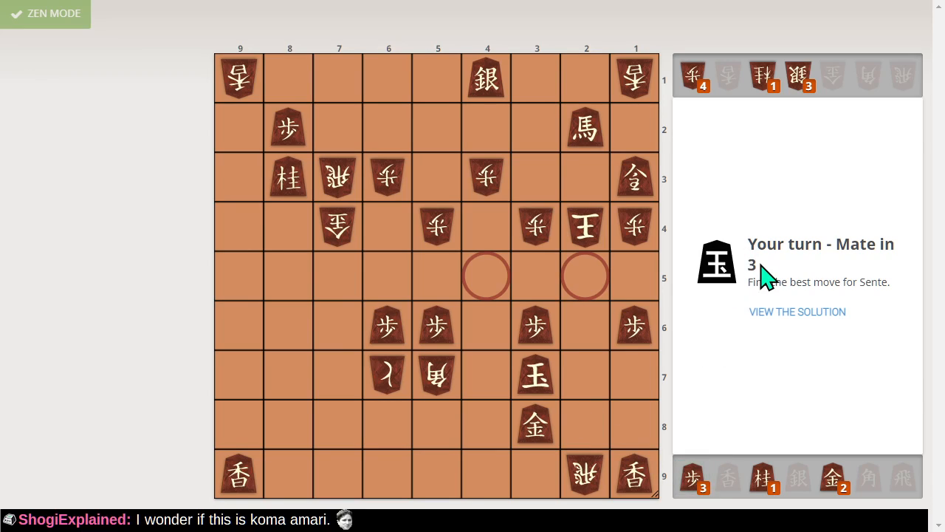
mouse_move(846, 462)
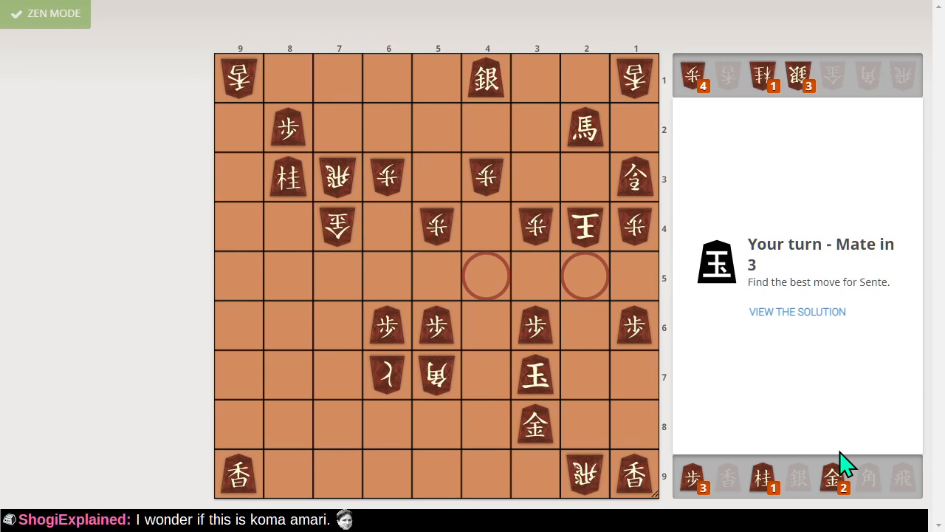
mouse_move(879, 443)
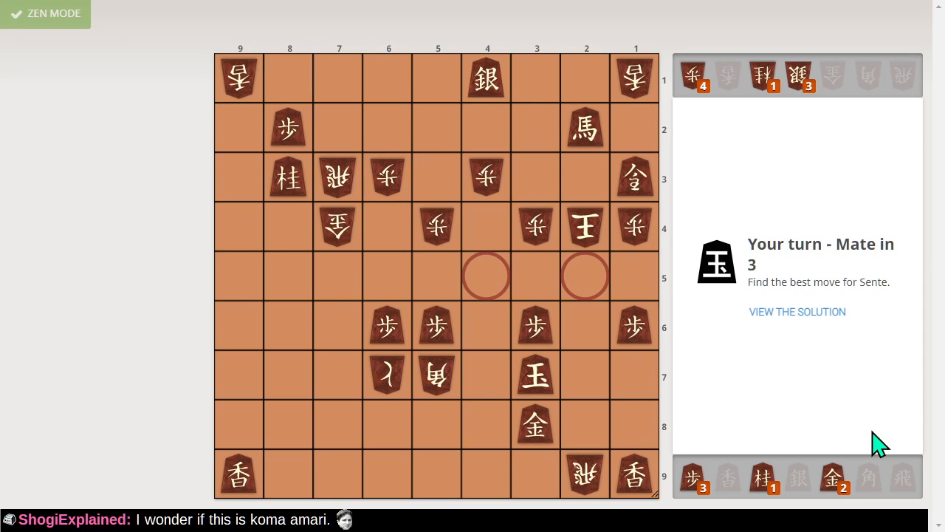
mouse_move(586, 491)
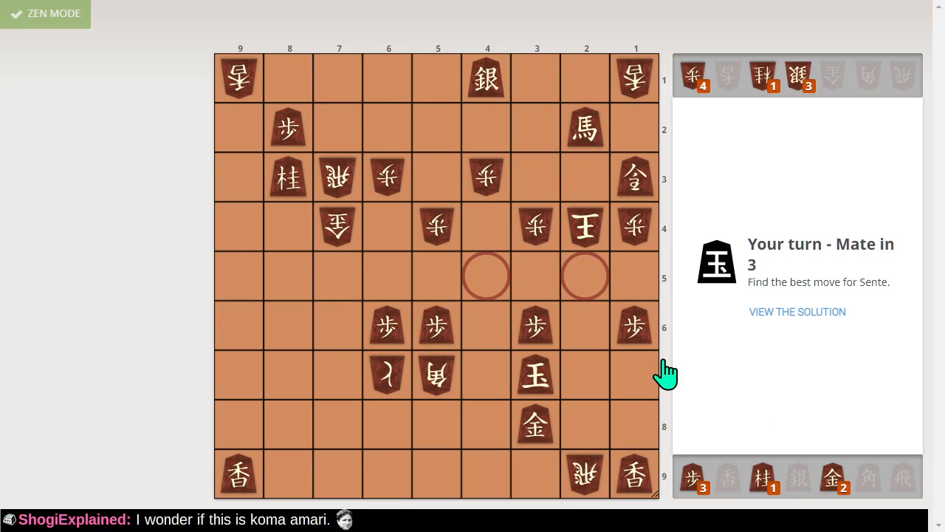
mouse_move(659, 431)
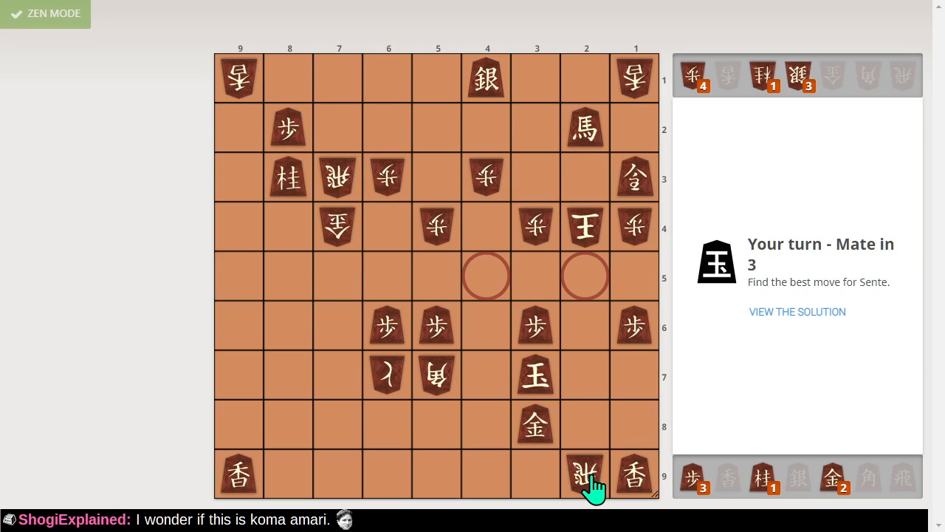
mouse_move(596, 494)
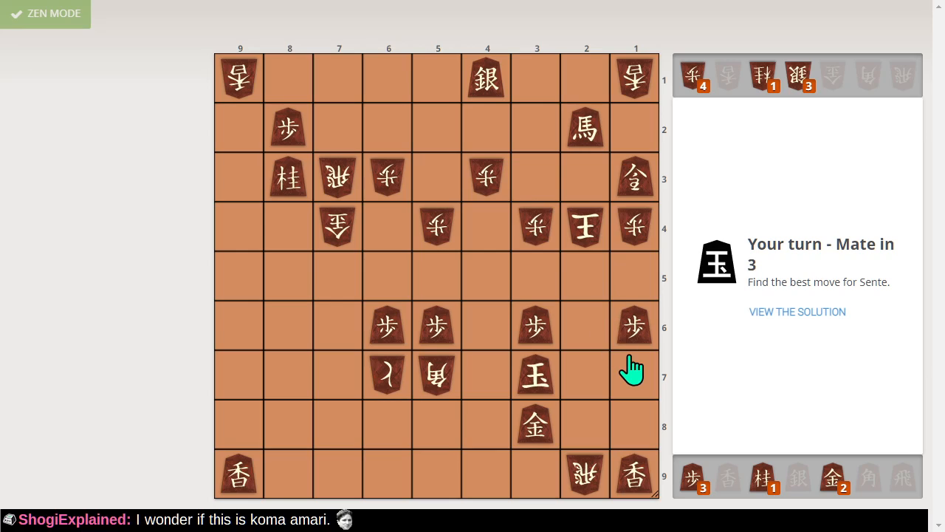
mouse_move(690, 404)
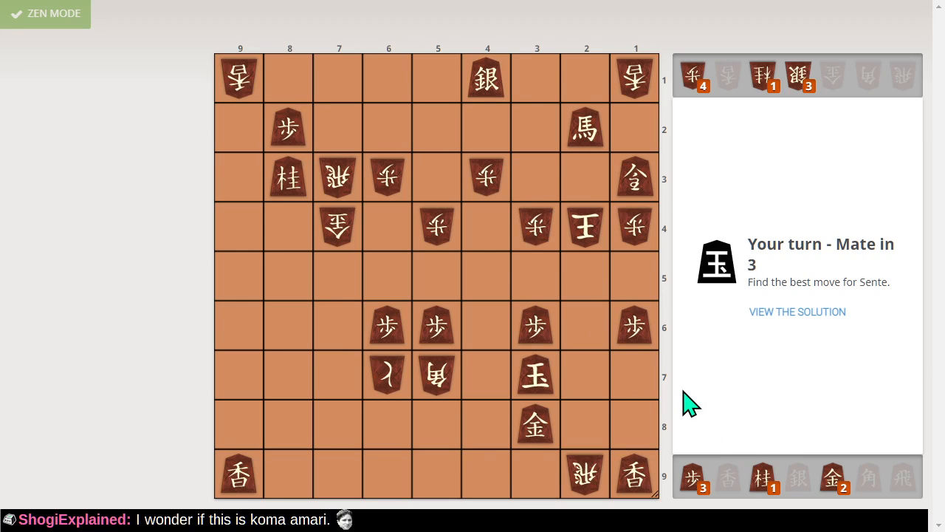
mouse_move(635, 332)
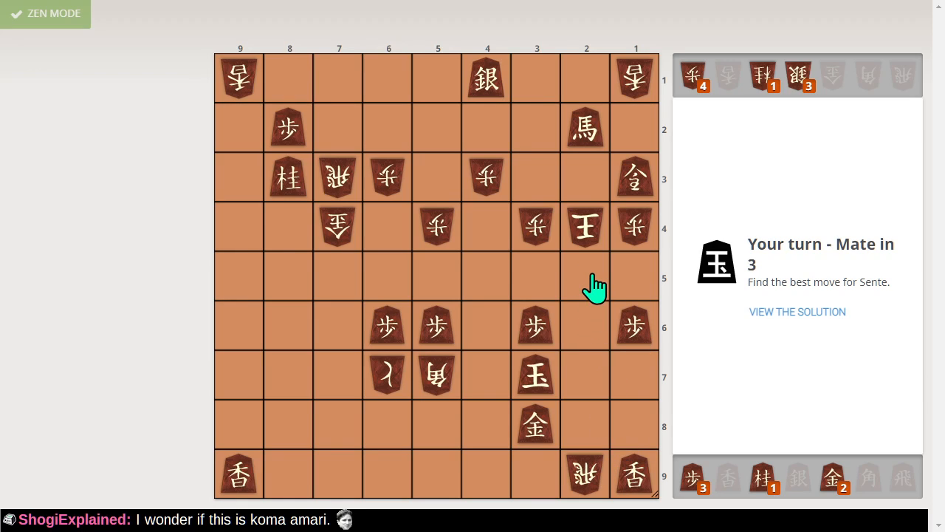
mouse_move(605, 180)
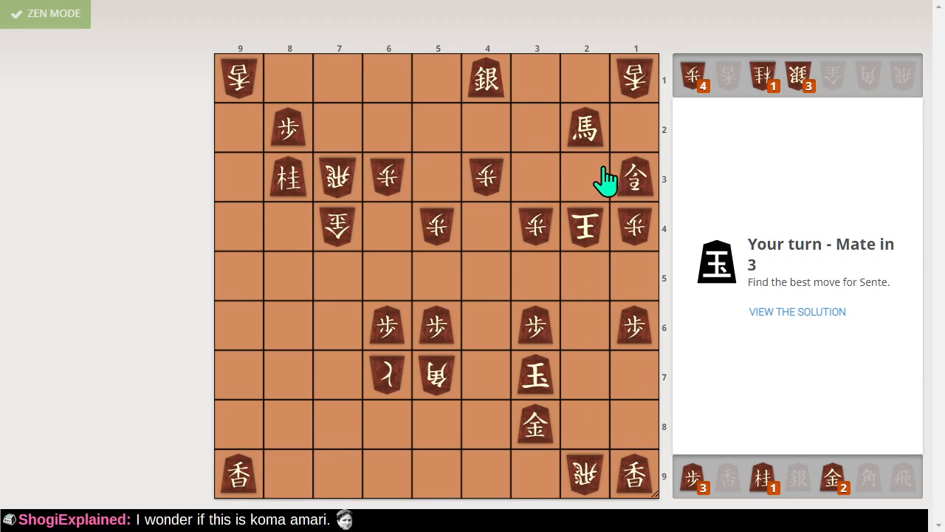
mouse_move(595, 198)
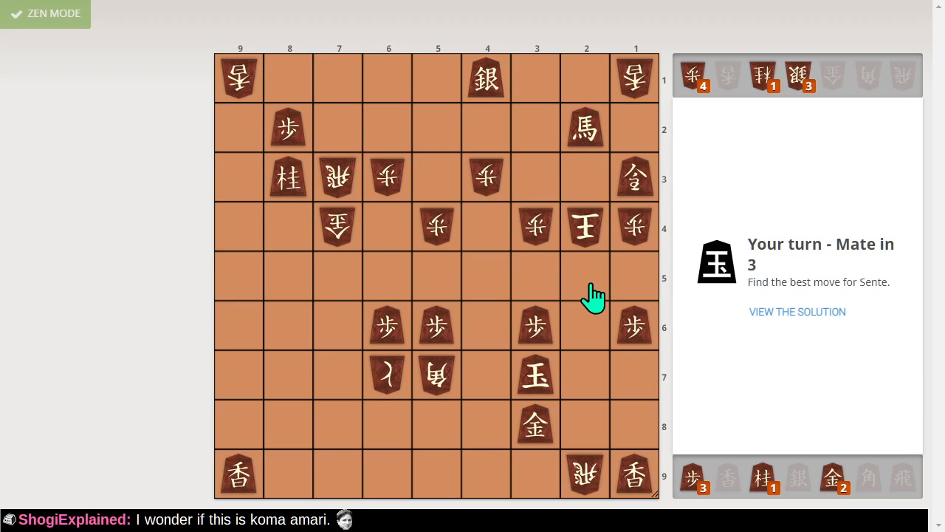
mouse_move(596, 304)
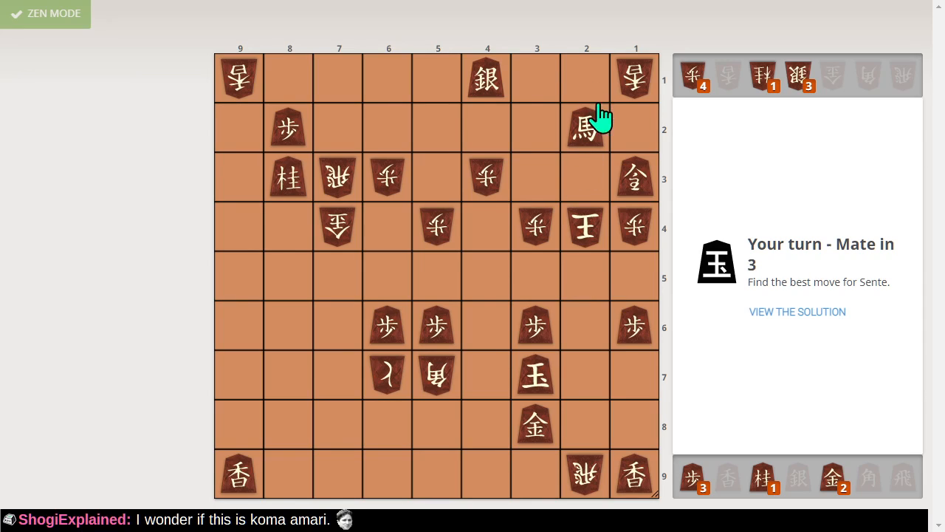
- Draw a planning arrow for the horse capturing the pawn on square 1-4
left_click_drag(585, 127, 634, 226)
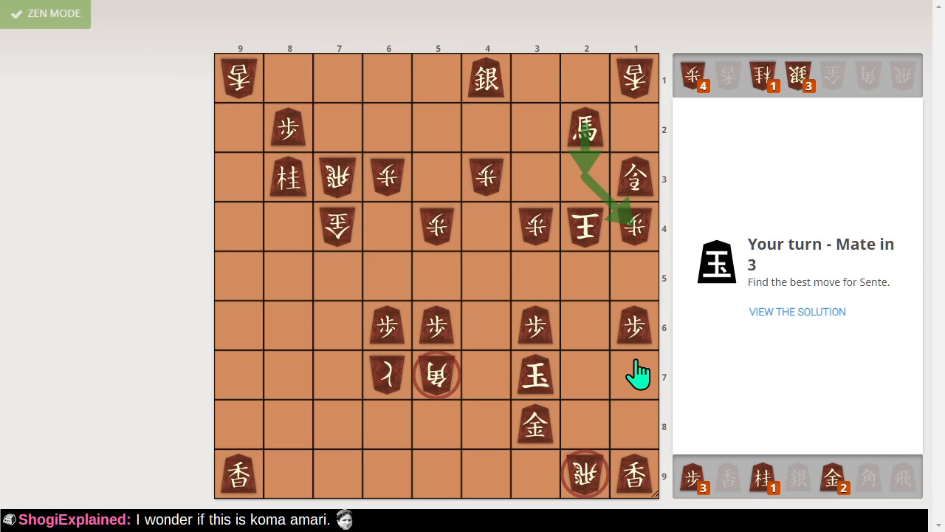
mouse_move(628, 385)
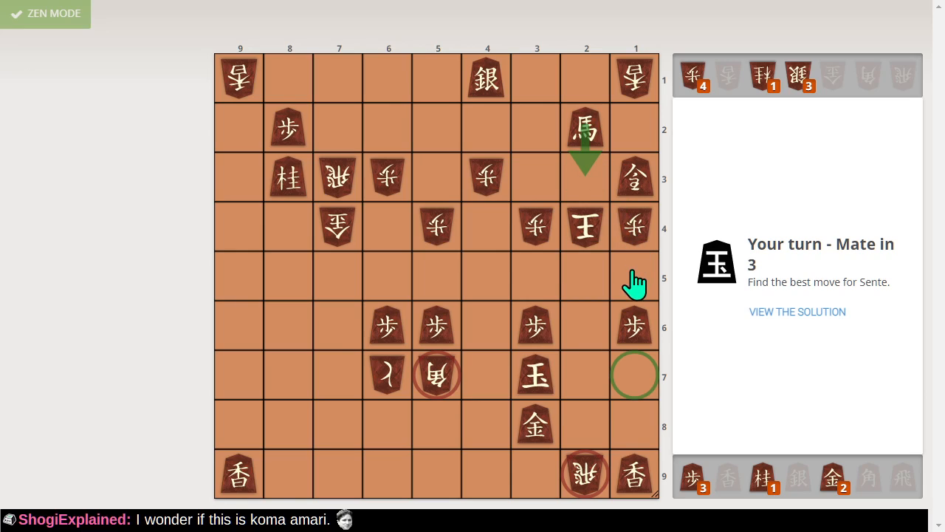
mouse_move(621, 456)
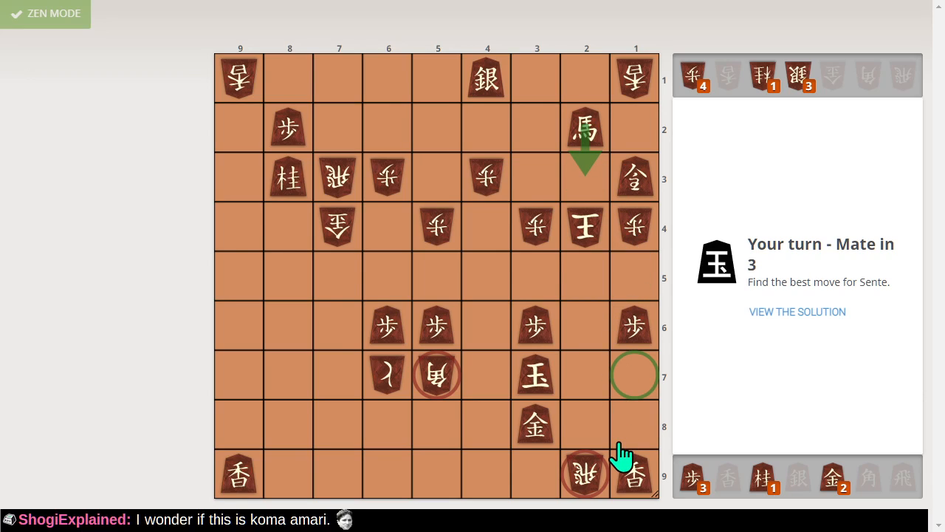
mouse_move(618, 451)
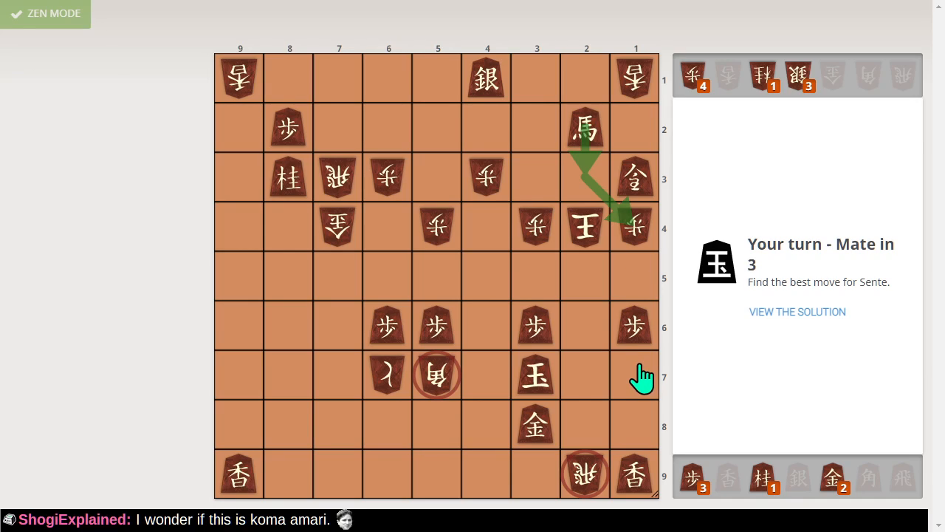
mouse_move(603, 139)
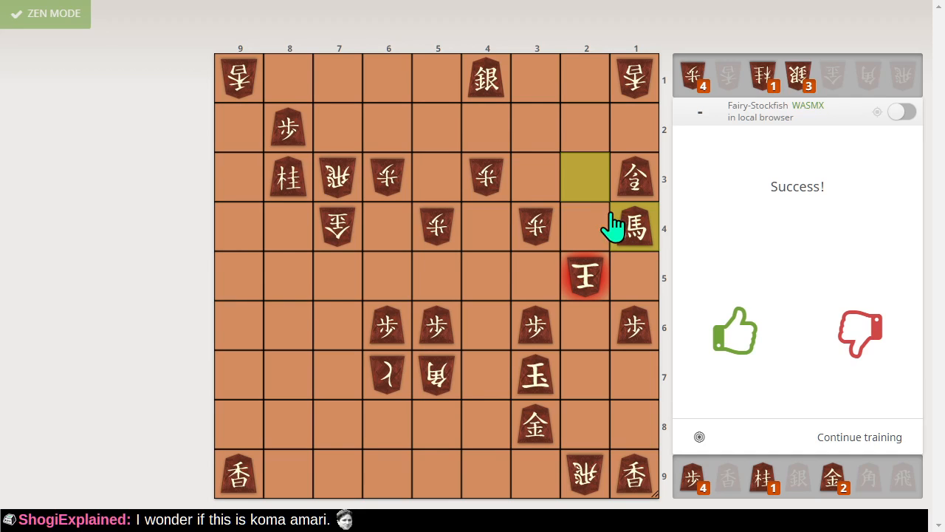
- Leave the solved puzzle for the Lishogi home page showing a live blitz game
left_click(44, 13)
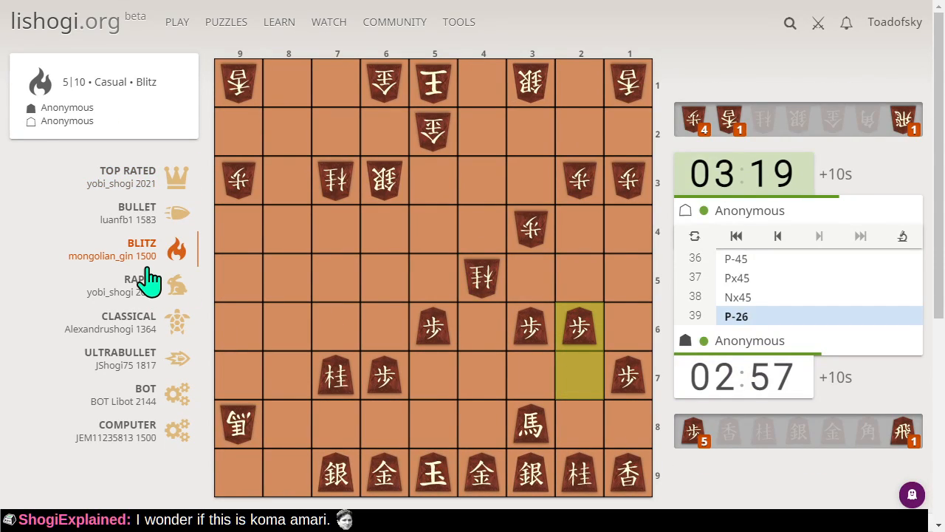
mouse_move(164, 450)
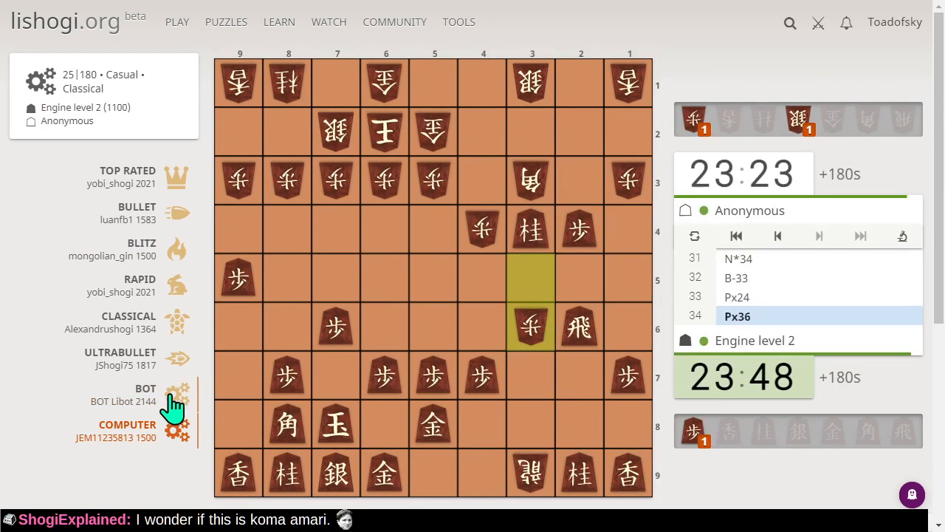
mouse_move(150, 344)
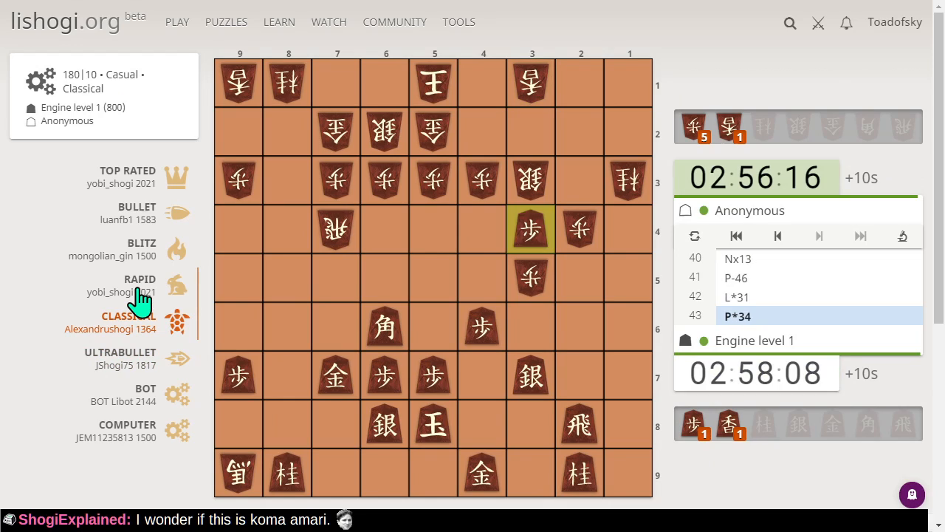
left_click(139, 279)
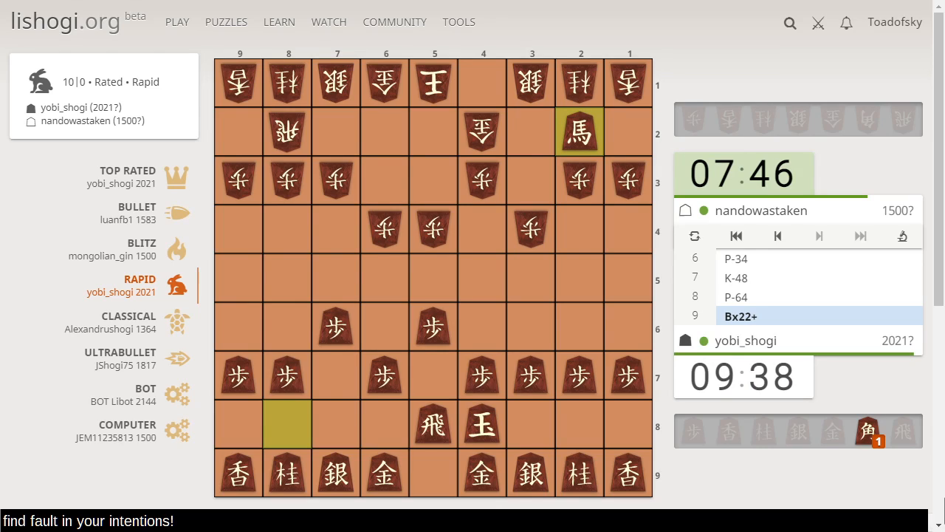
- Follow the rapid game forward to move 15, pawn takes on 6-6
left_click(579, 131)
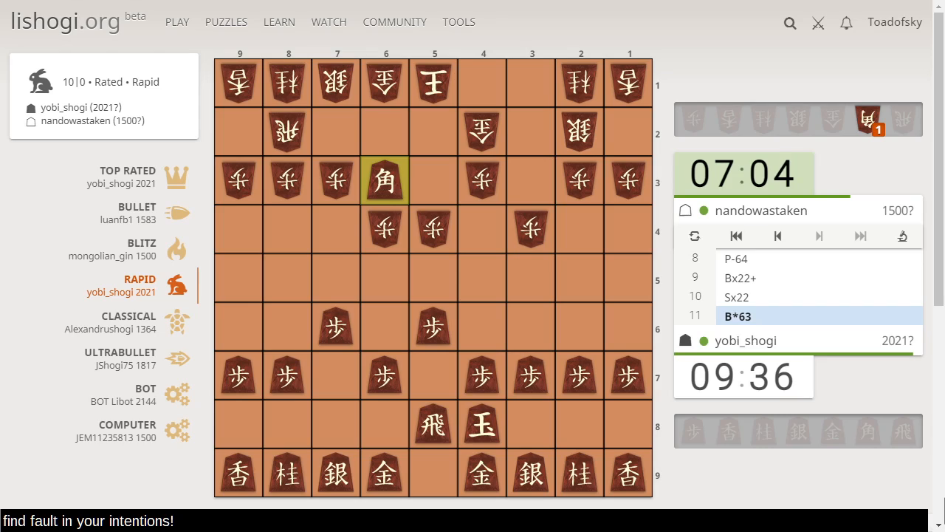
left_click(433, 180)
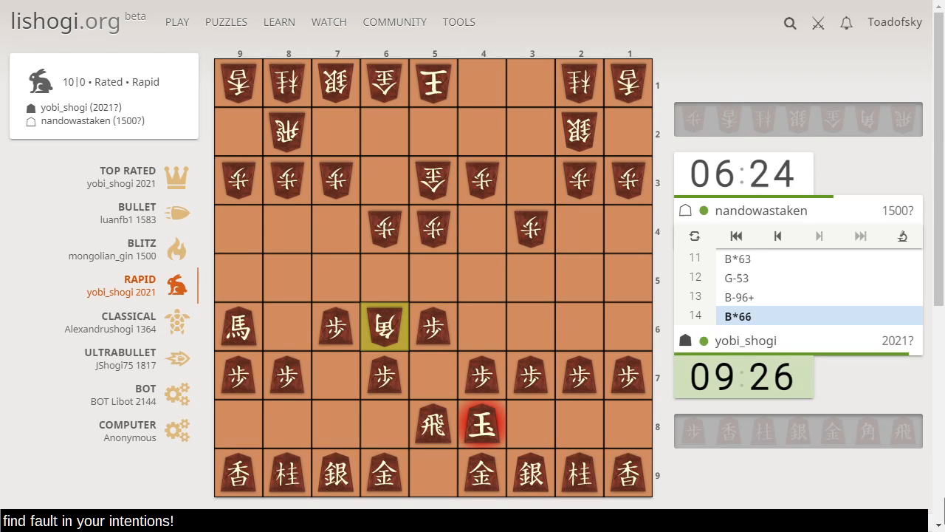
left_click(383, 325)
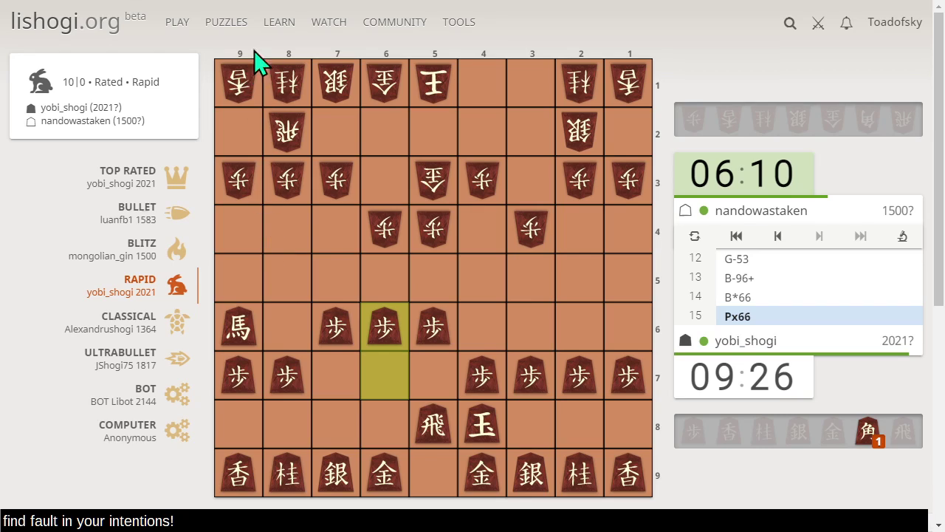
- Load a tsume puzzle with Sente to mate in 9 or more from the Puzzles menu
left_click(226, 21)
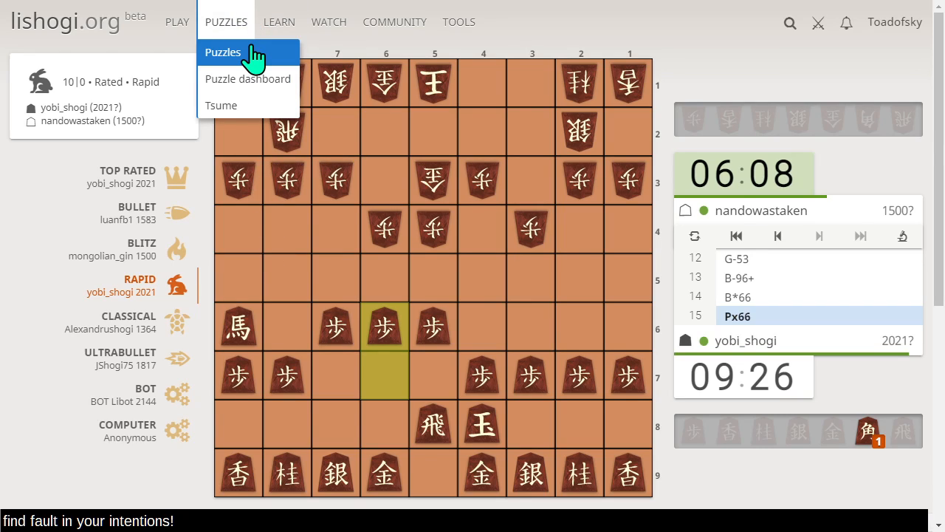
left_click(221, 105)
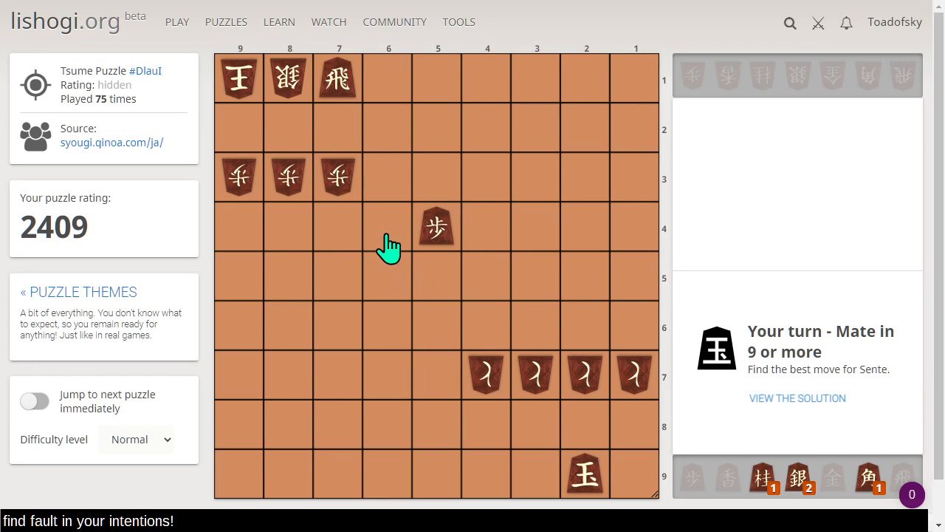
mouse_move(316, 154)
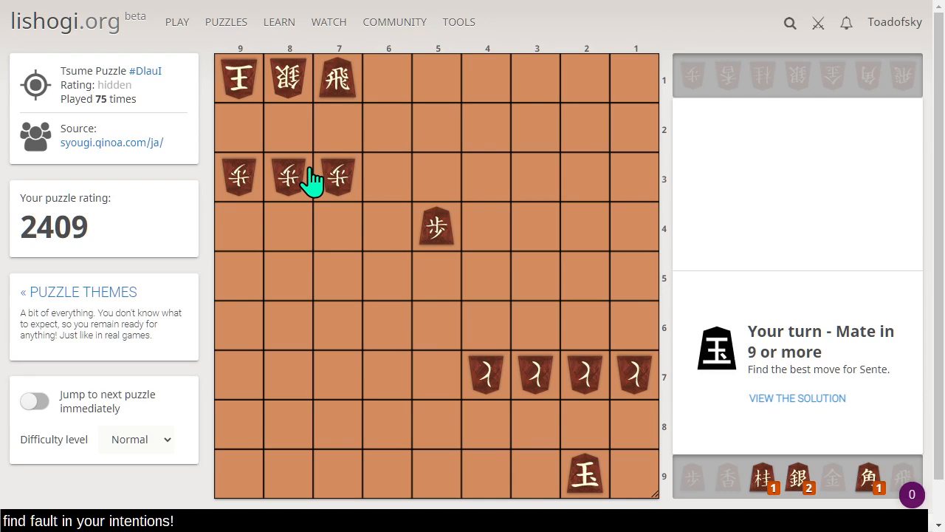
mouse_move(320, 194)
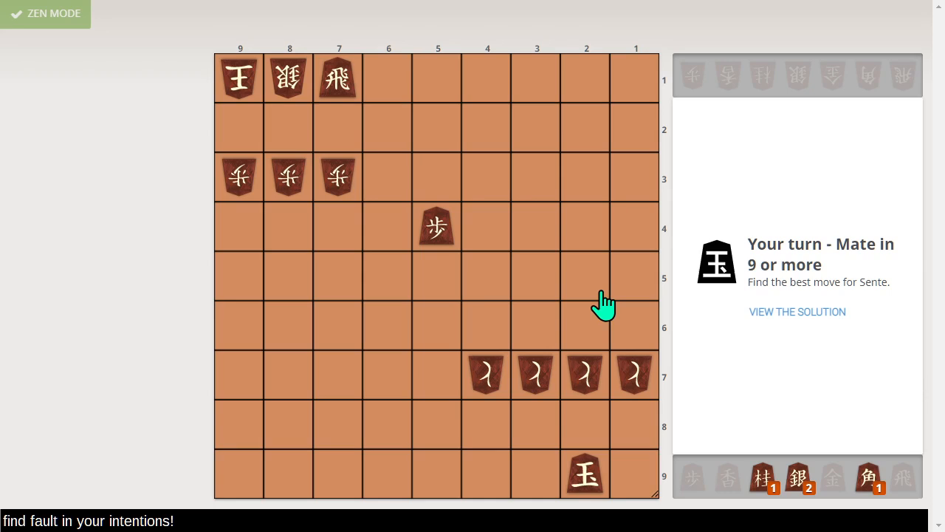
mouse_move(251, 173)
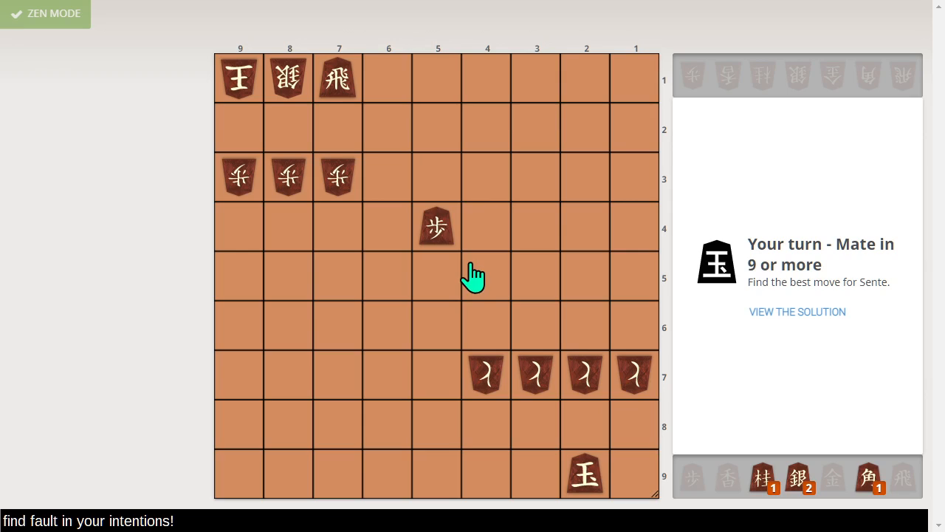
mouse_move(409, 245)
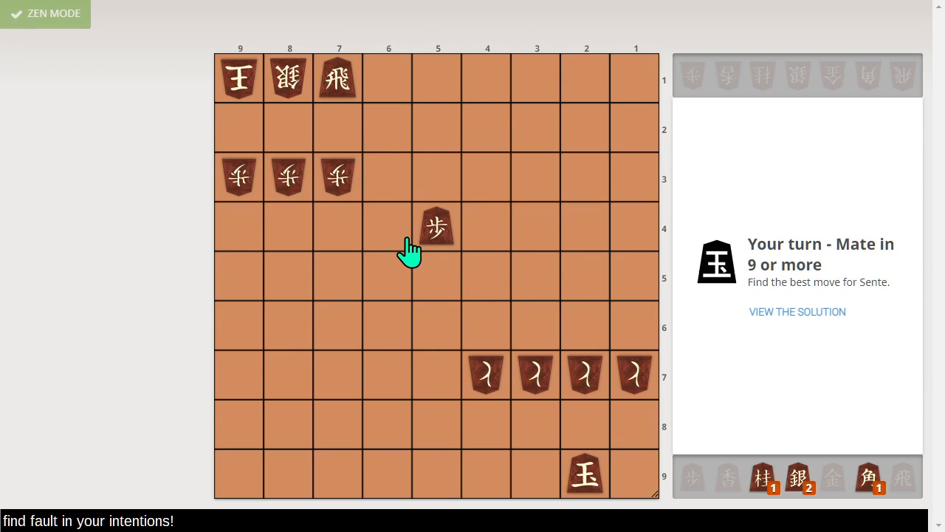
mouse_move(403, 235)
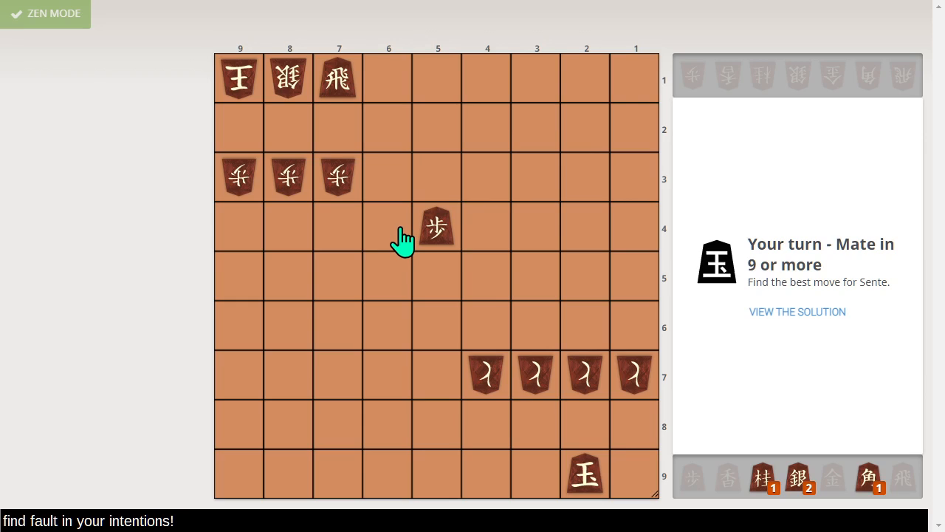
mouse_move(388, 220)
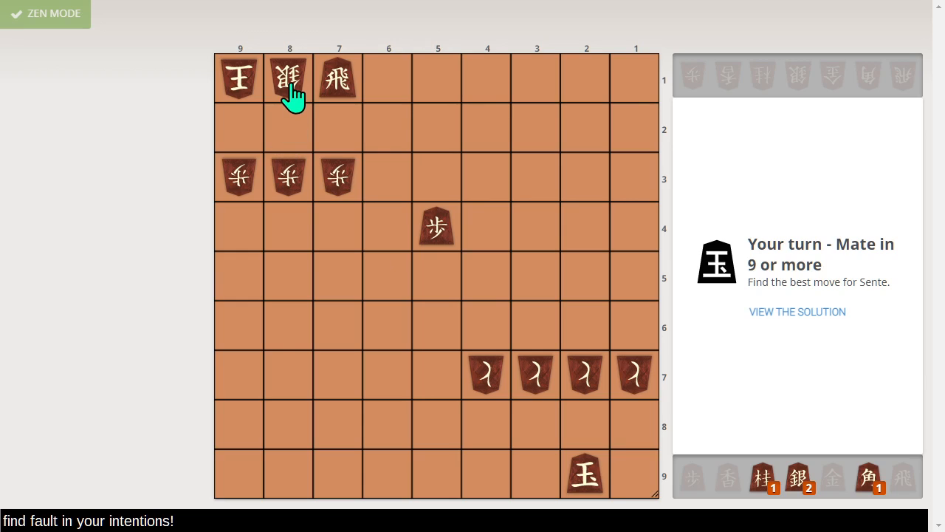
mouse_move(160, 153)
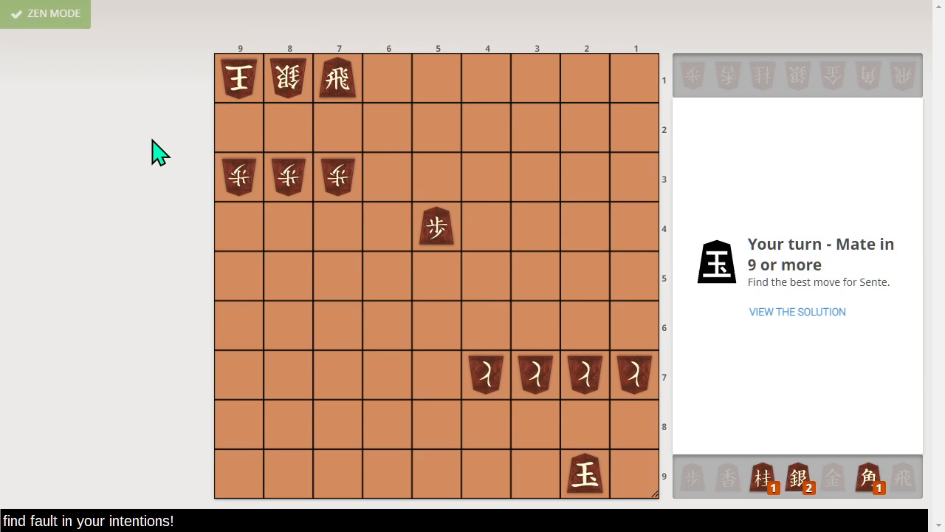
mouse_move(437, 228)
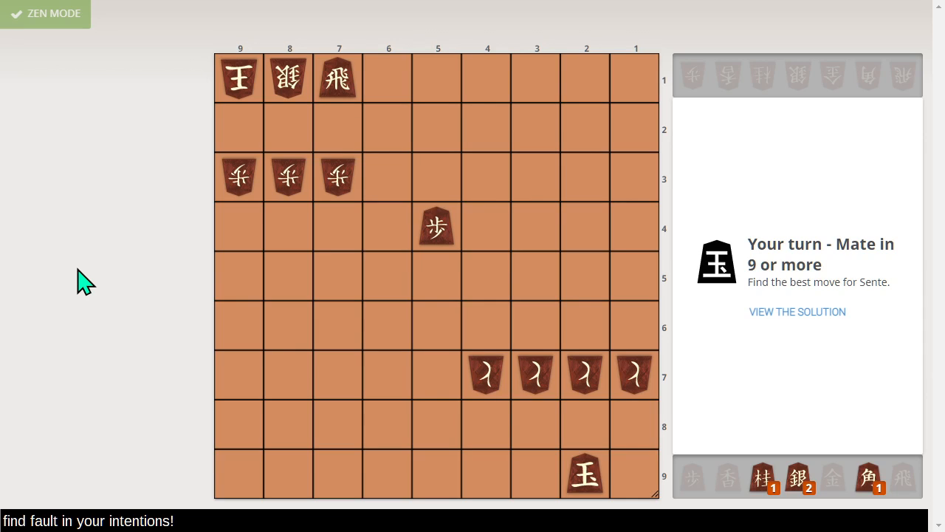
mouse_move(239, 128)
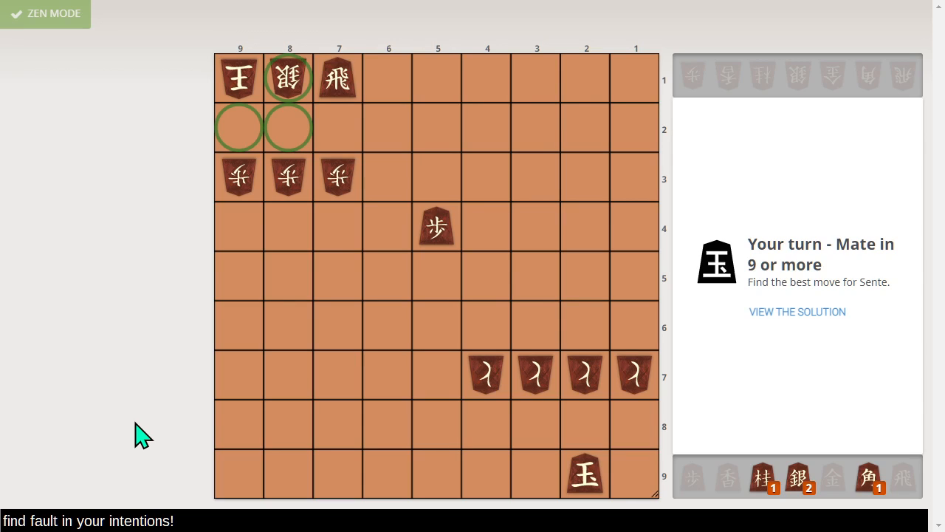
mouse_move(255, 144)
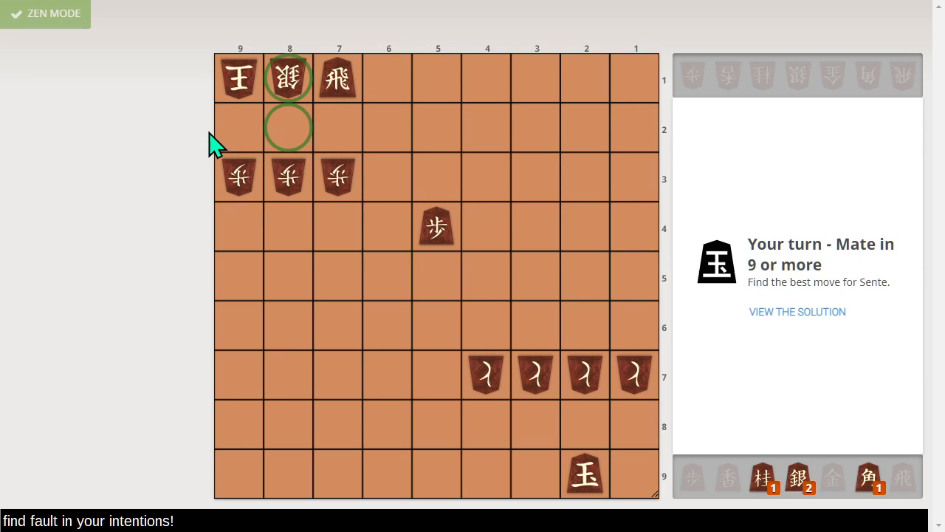
mouse_move(621, 484)
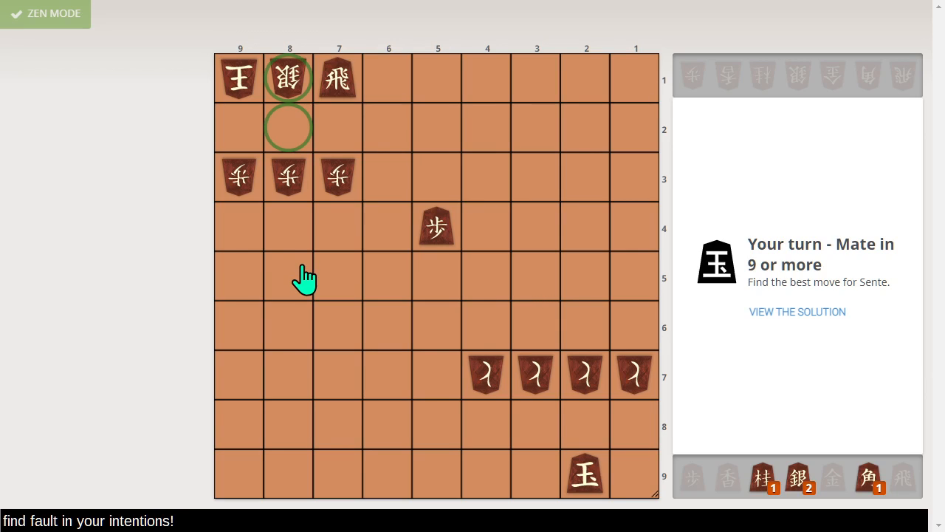
mouse_move(312, 280)
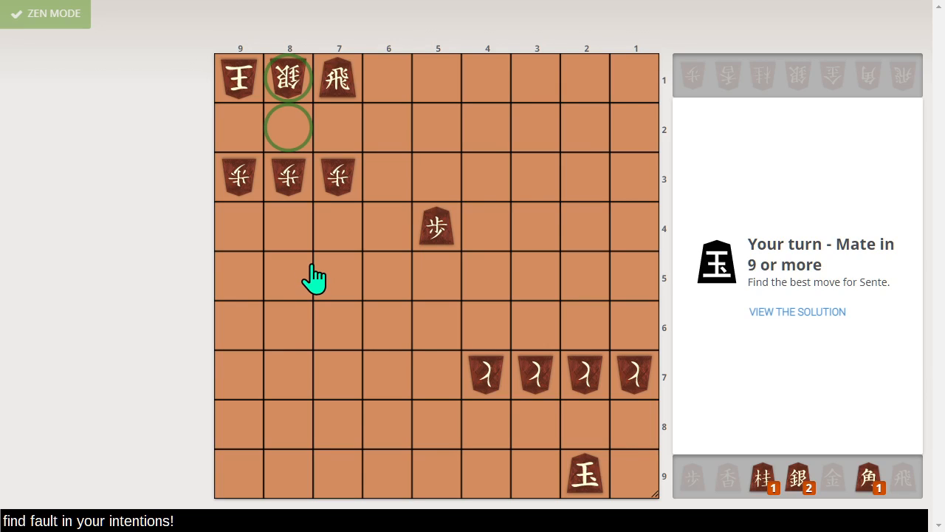
mouse_move(139, 305)
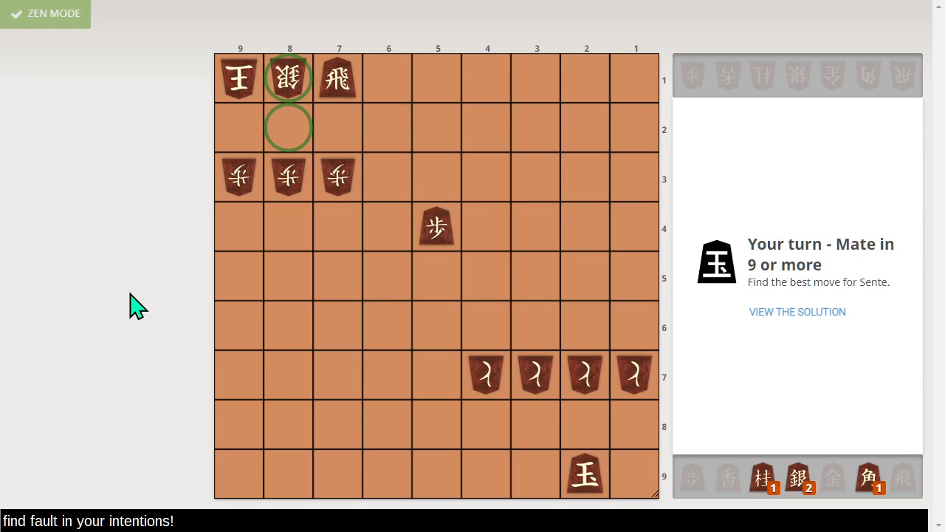
mouse_move(131, 303)
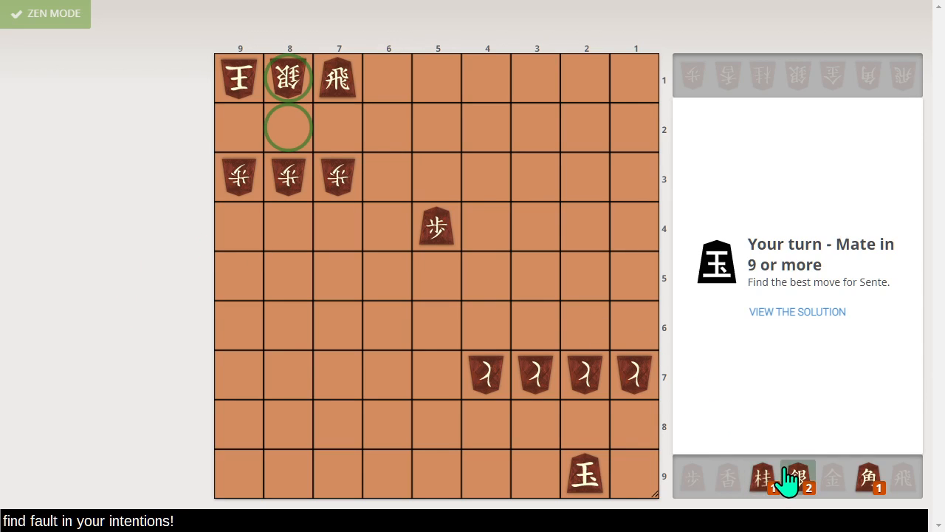
- Clear the arrow and check with the rook from 7-1 to 8-1, reaching mate in 7
left_click(289, 127)
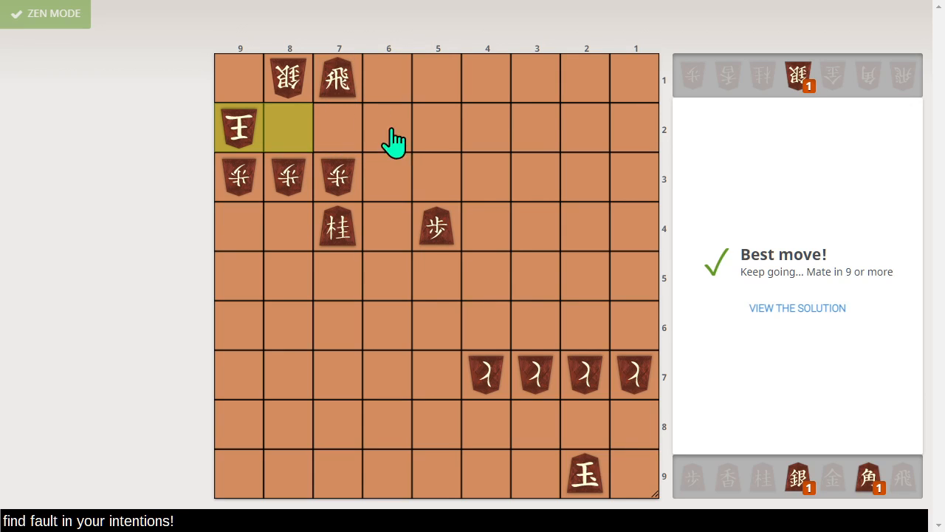
mouse_move(402, 155)
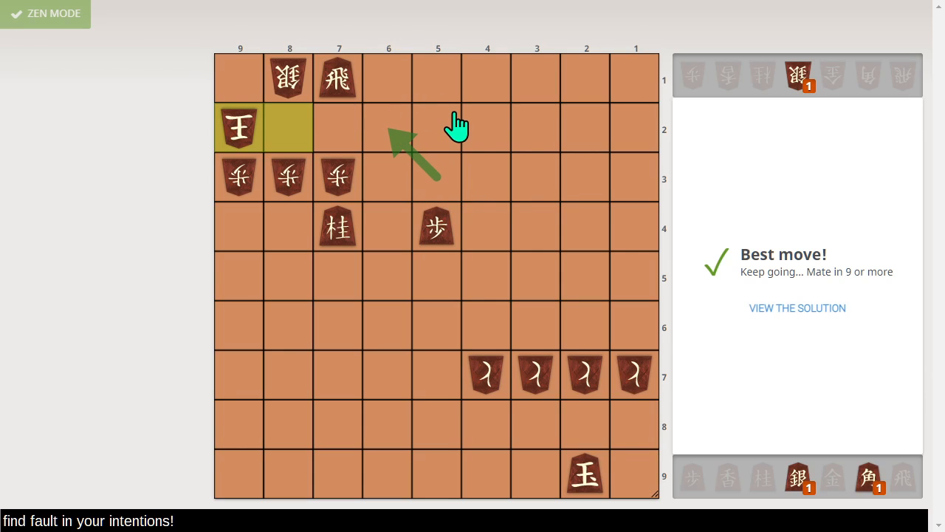
mouse_move(310, 137)
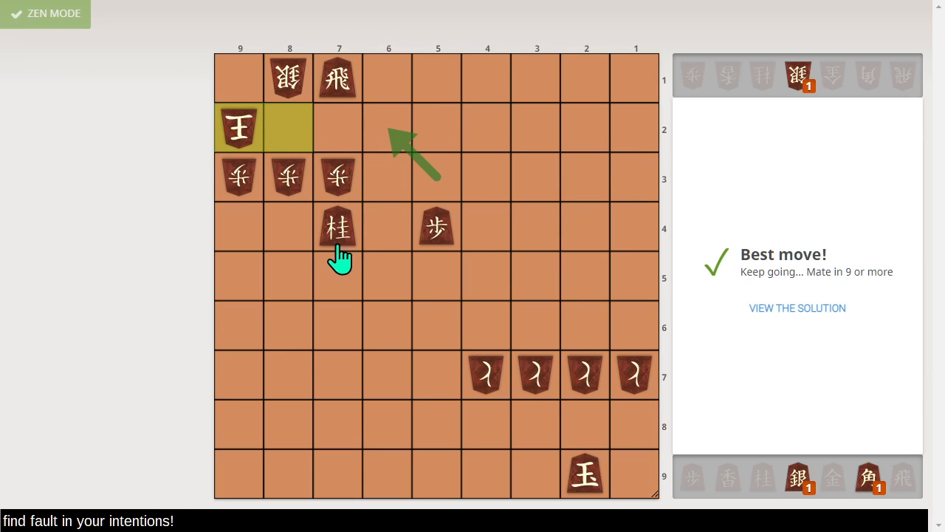
left_click(338, 176)
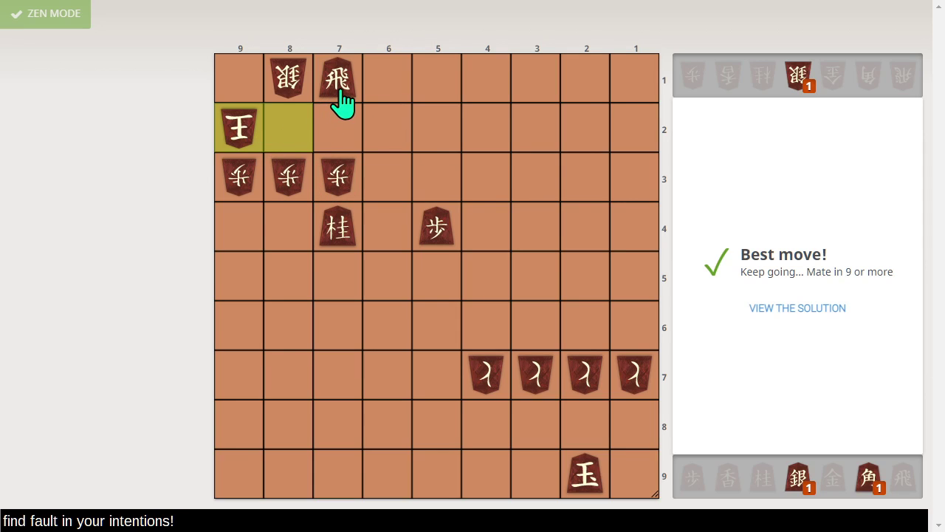
left_click(339, 77)
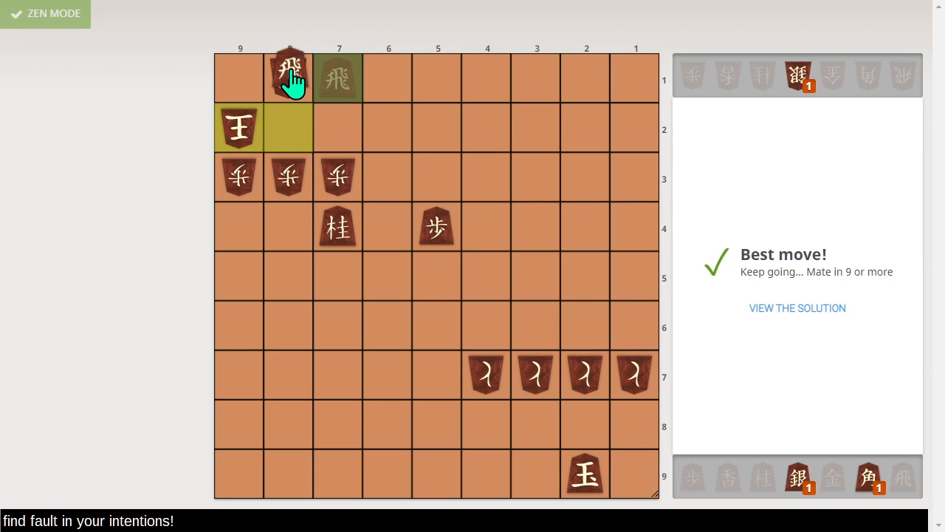
left_click(289, 78)
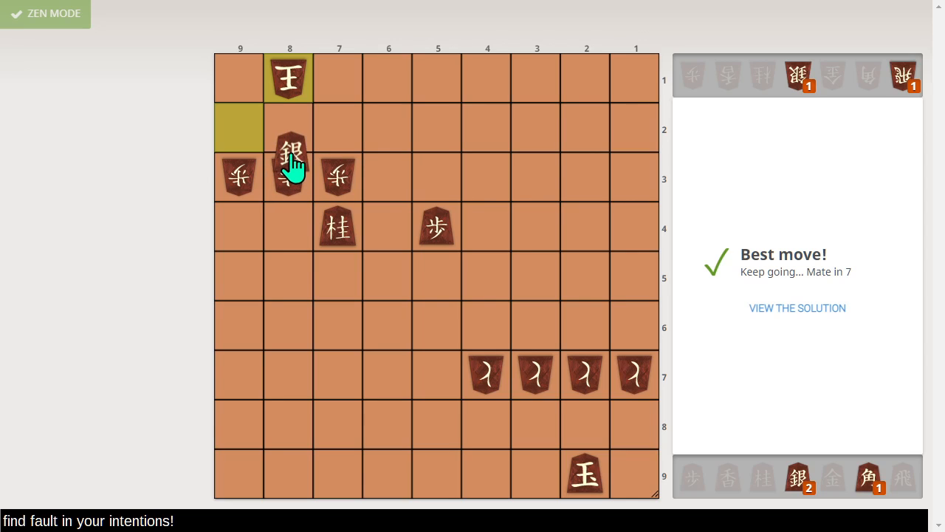
left_click_drag(288, 176, 288, 127)
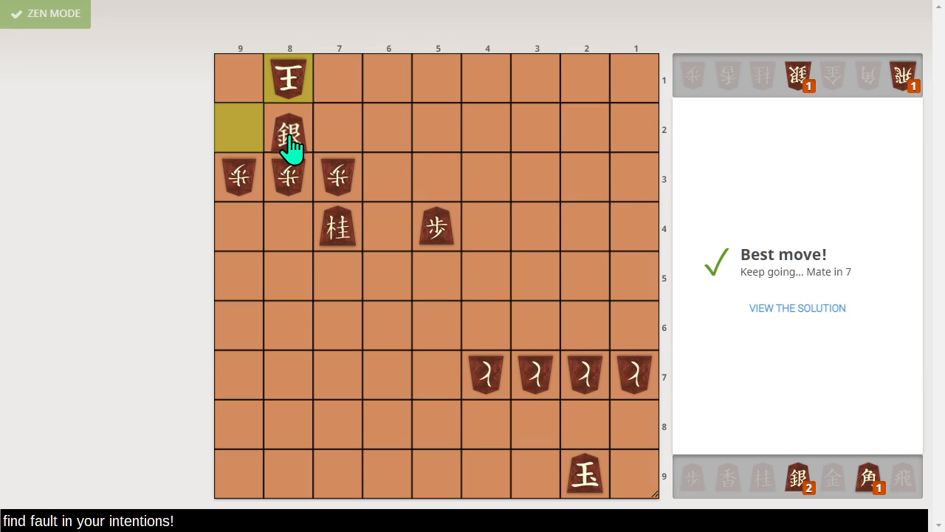
left_click(289, 135)
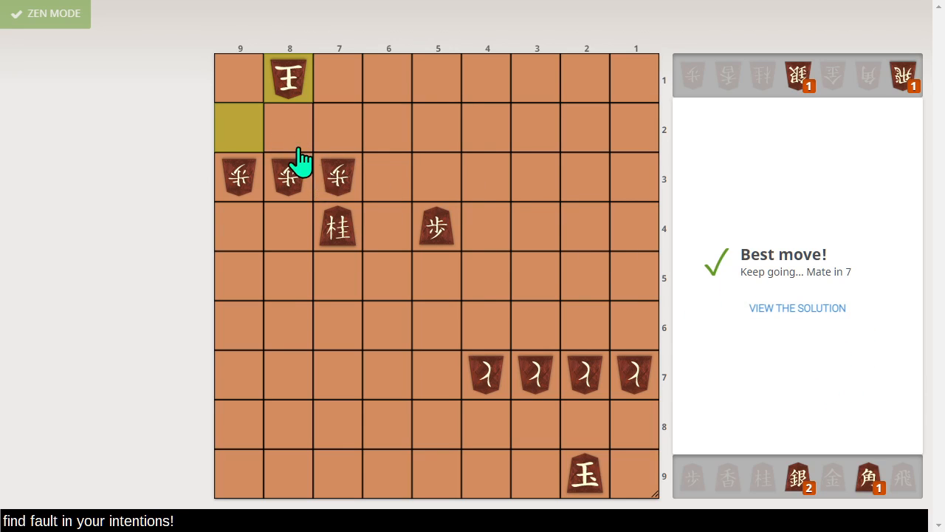
left_click(288, 176)
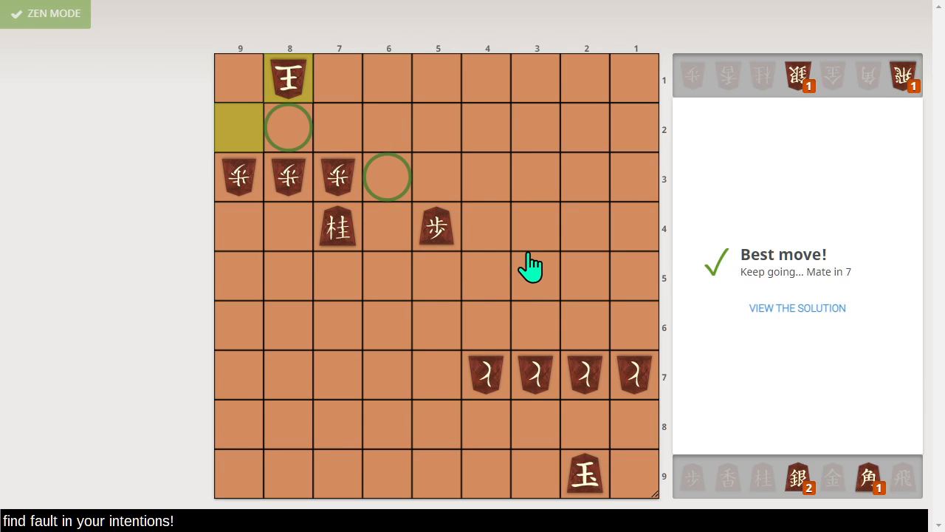
mouse_move(564, 299)
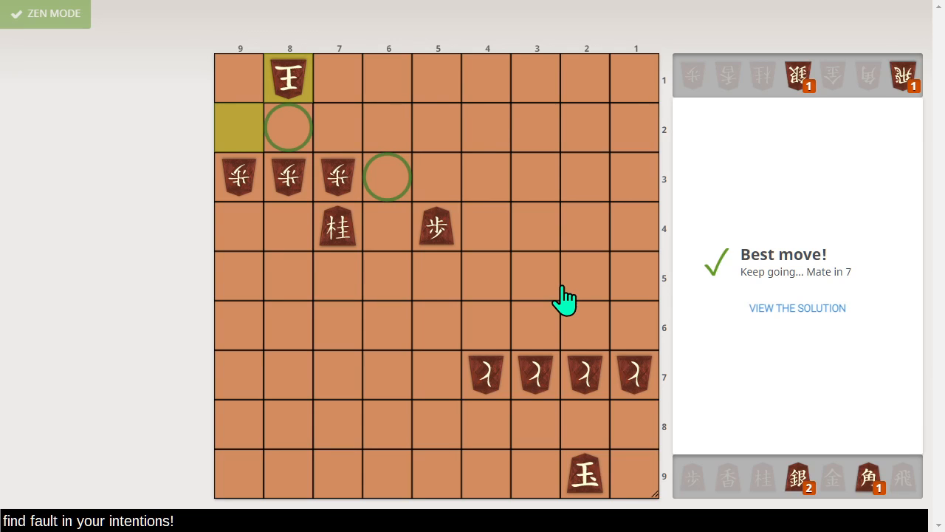
mouse_move(356, 161)
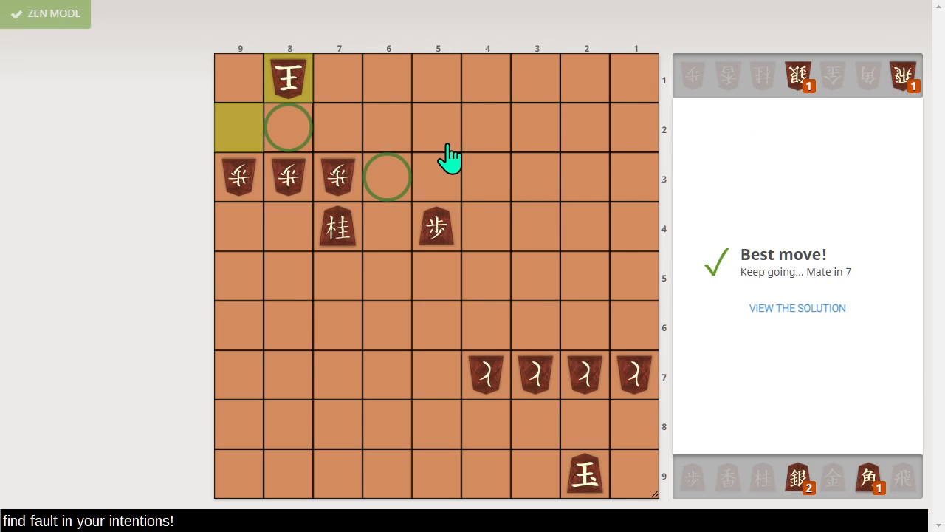
mouse_move(310, 148)
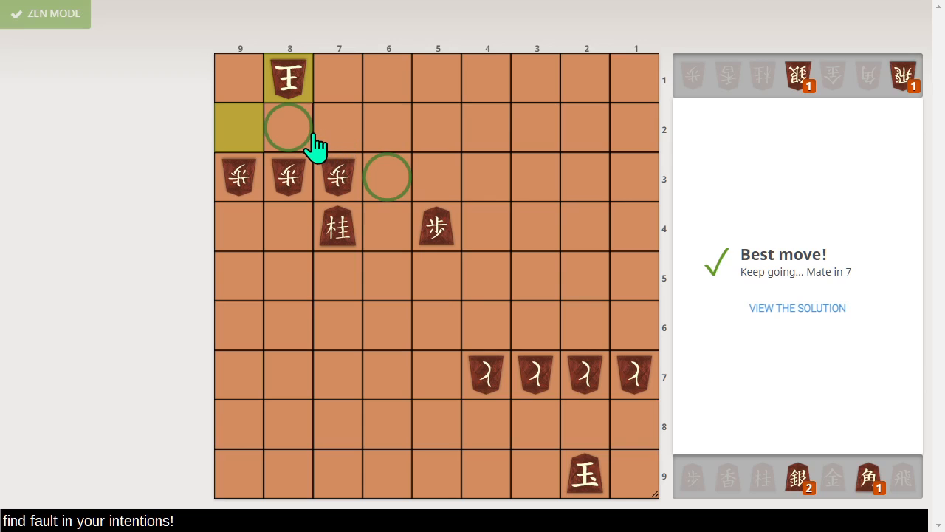
mouse_move(336, 137)
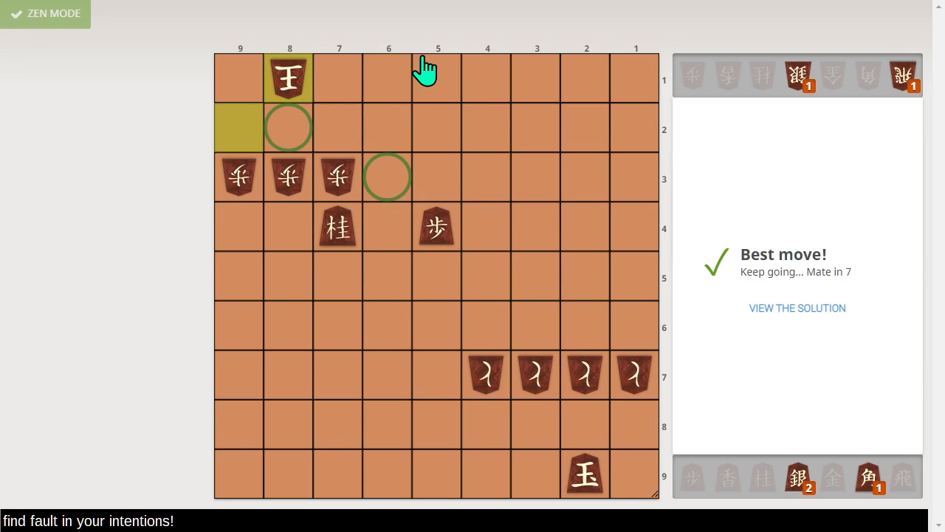
mouse_move(450, 173)
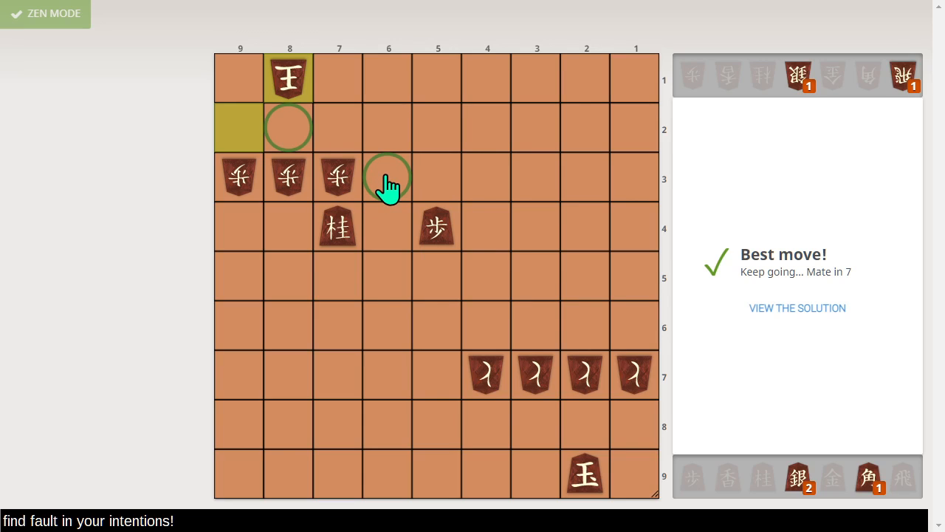
mouse_move(293, 136)
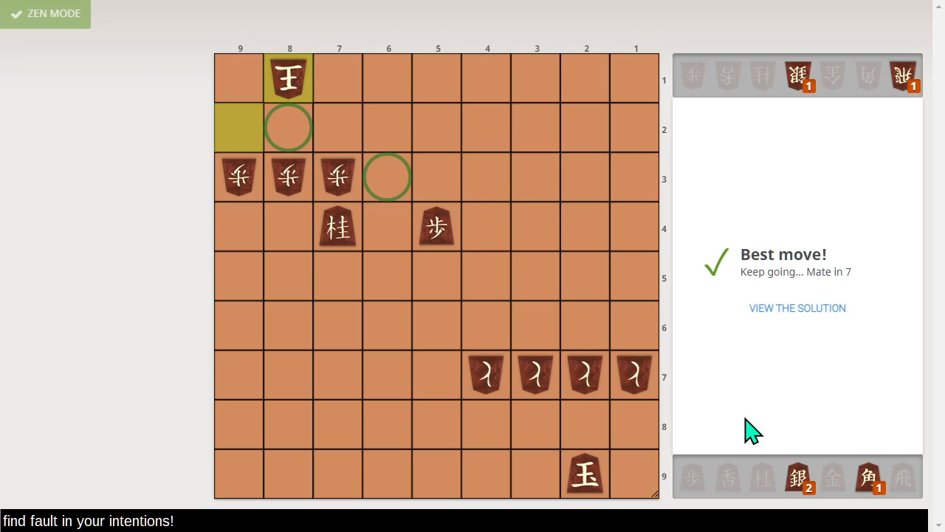
- Play the final solution moves to checkmate, then leave for the home page
left_click(388, 177)
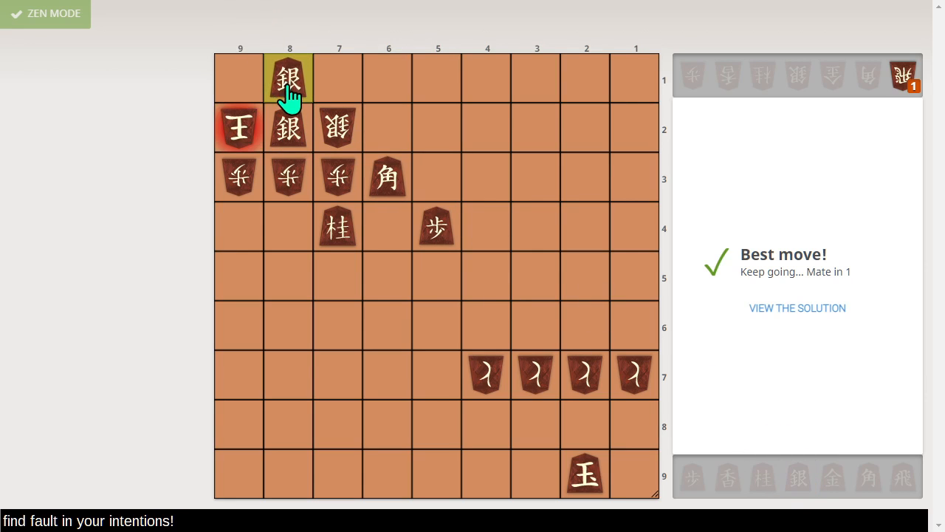
left_click(288, 79)
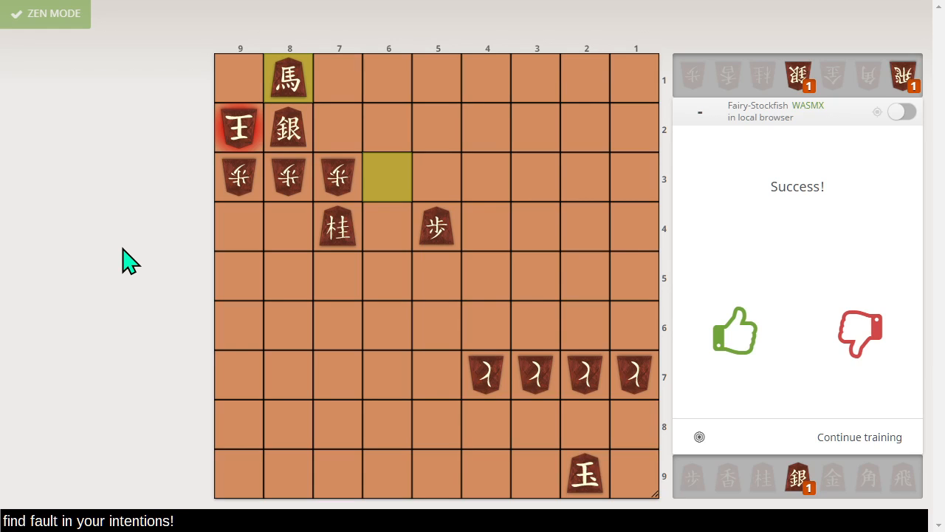
mouse_move(155, 226)
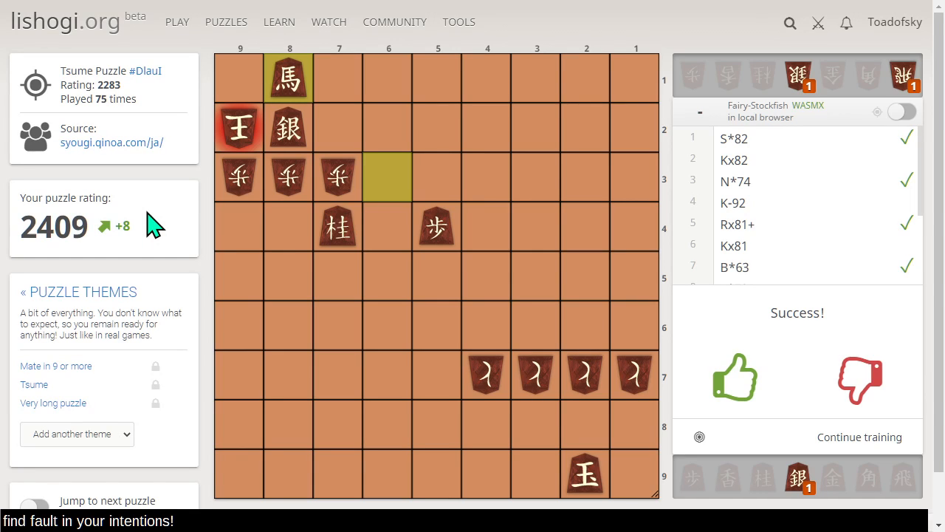
mouse_move(106, 55)
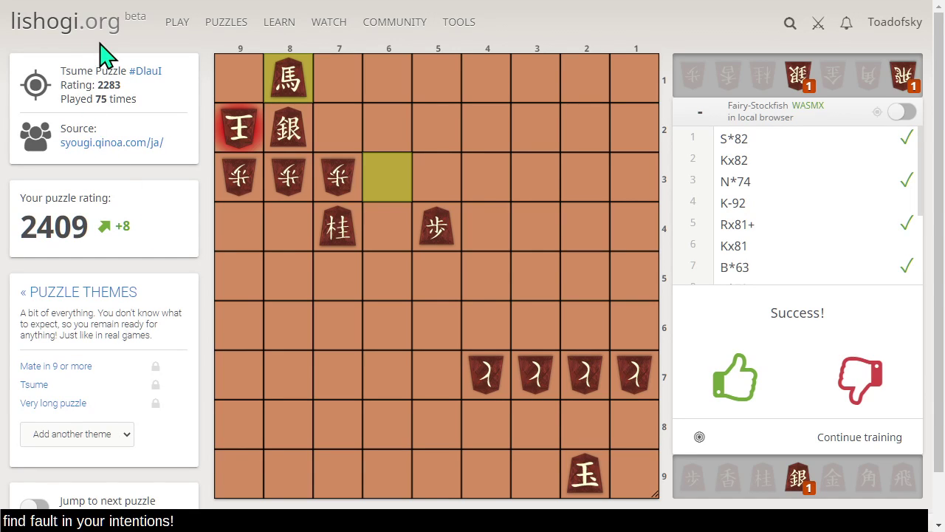
left_click(329, 21)
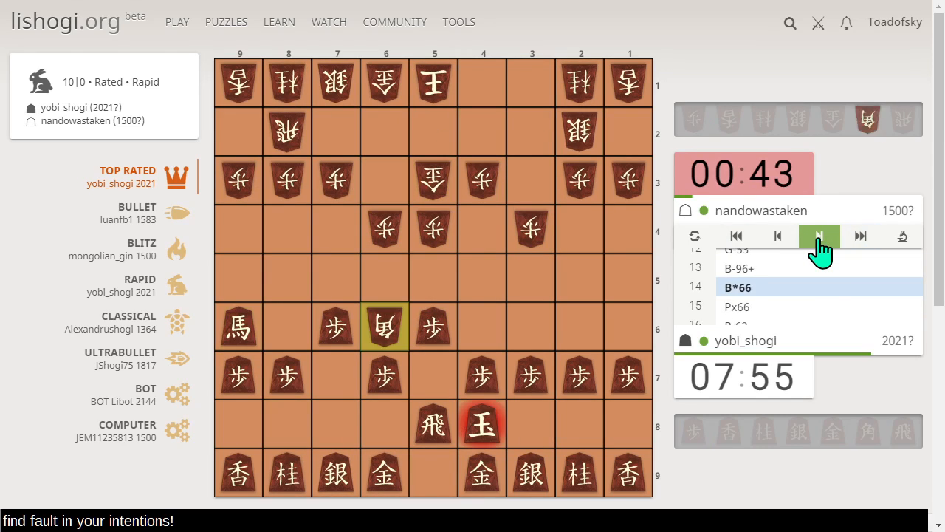
- Step the Top Rated Rapid game forward to move 39, knight to 65
left_click(819, 236)
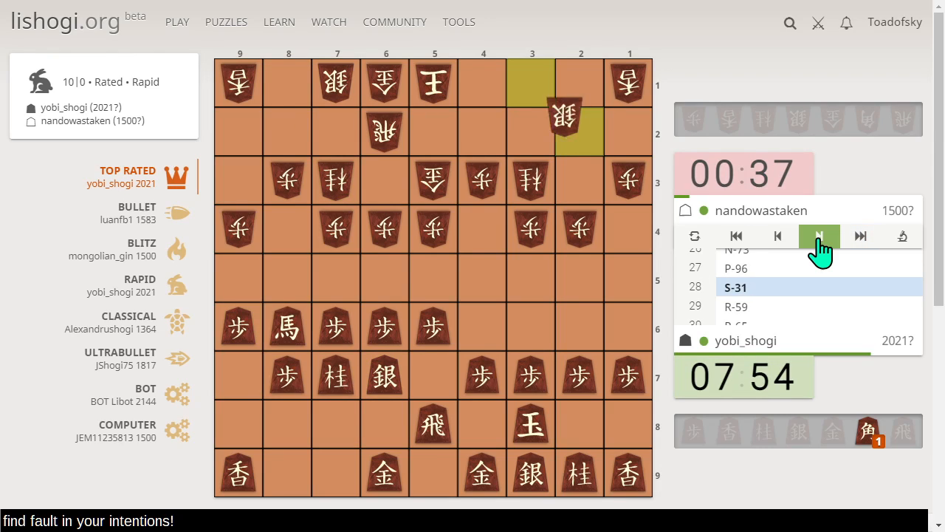
left_click(818, 236)
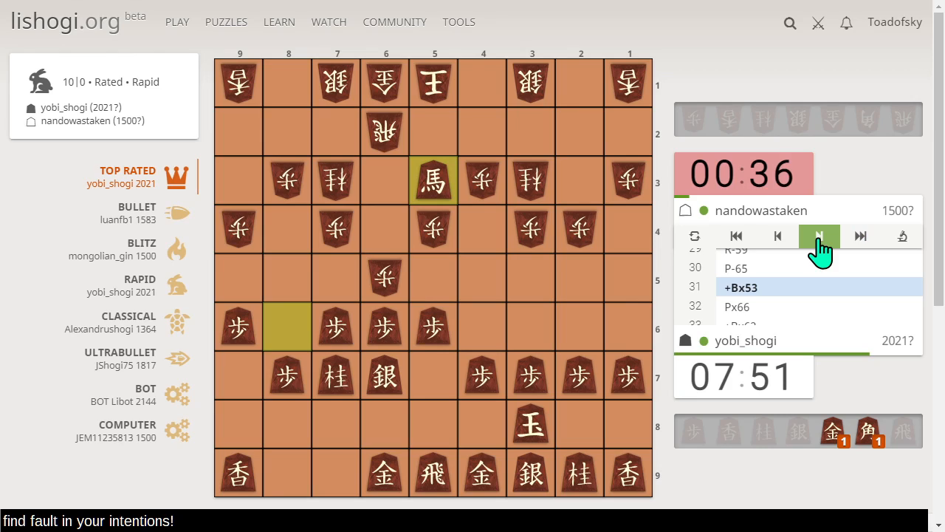
left_click(819, 236)
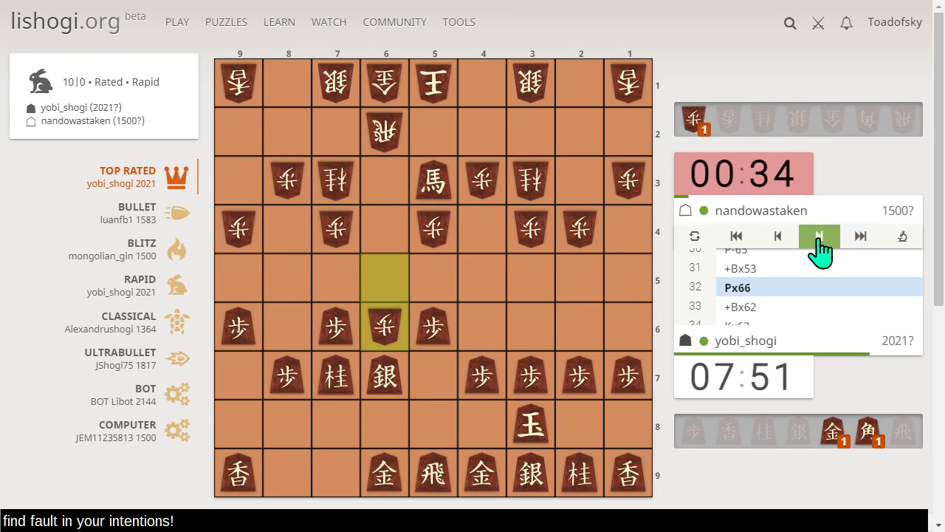
left_click(818, 237)
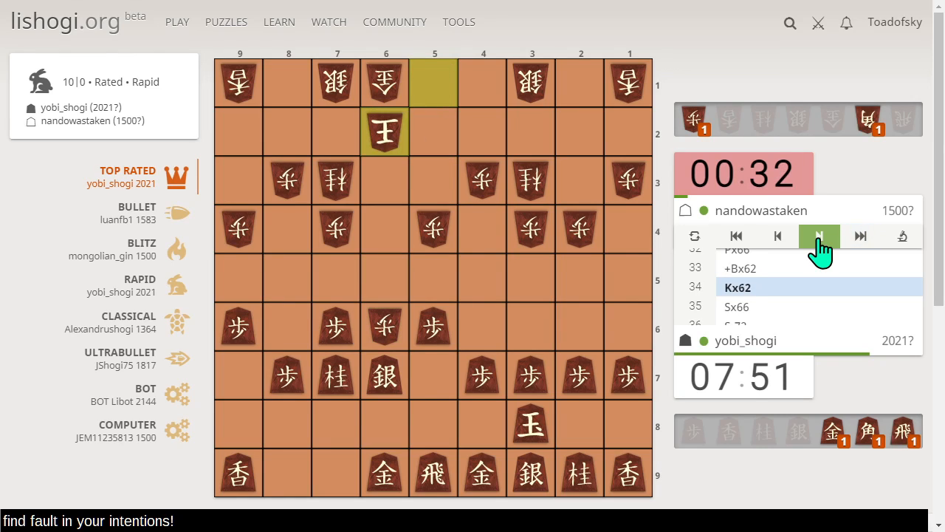
left_click(818, 236)
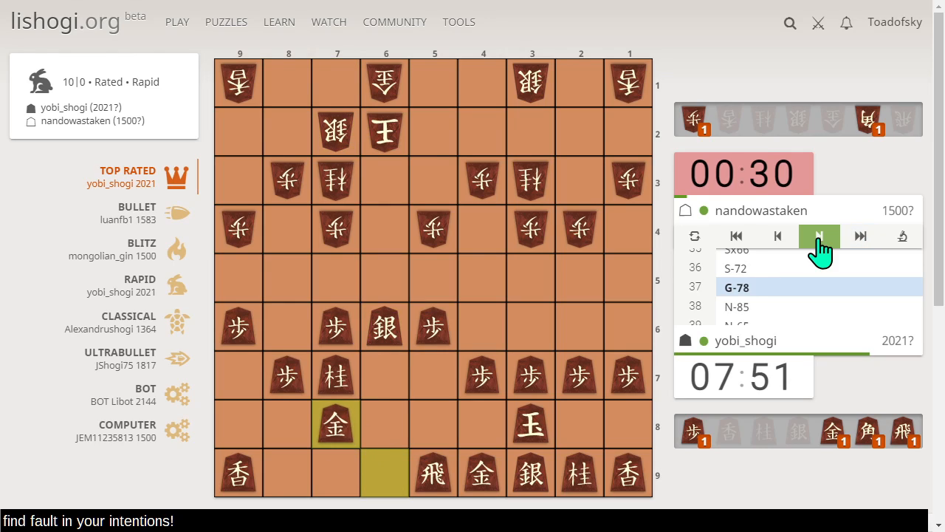
left_click(819, 236)
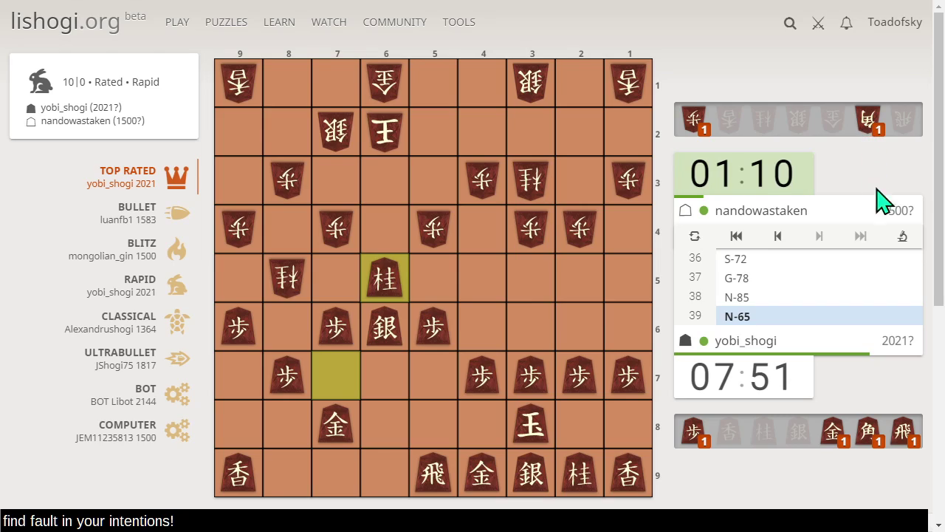
mouse_move(939, 401)
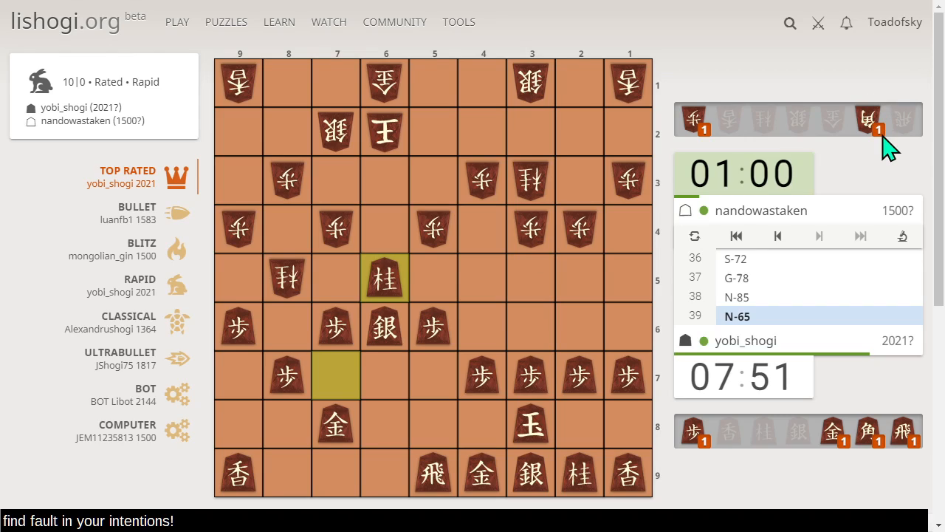
mouse_move(368, 497)
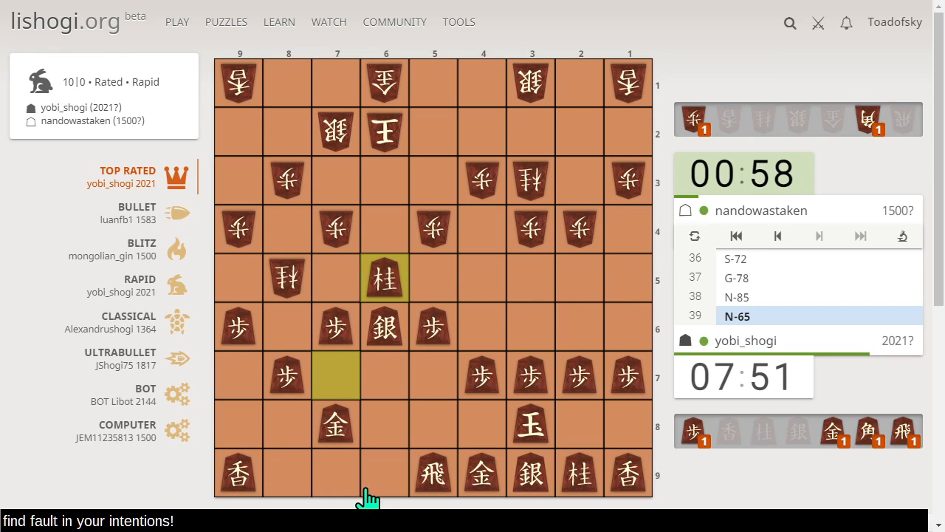
mouse_move(416, 382)
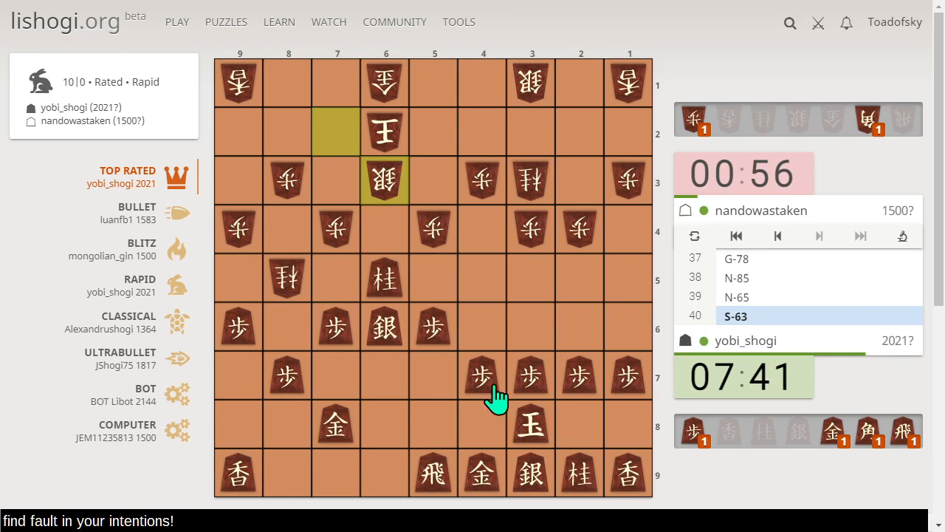
- Watch the Rapid game through to checkmate at move 53, bishop takes 42 check
left_click(433, 181)
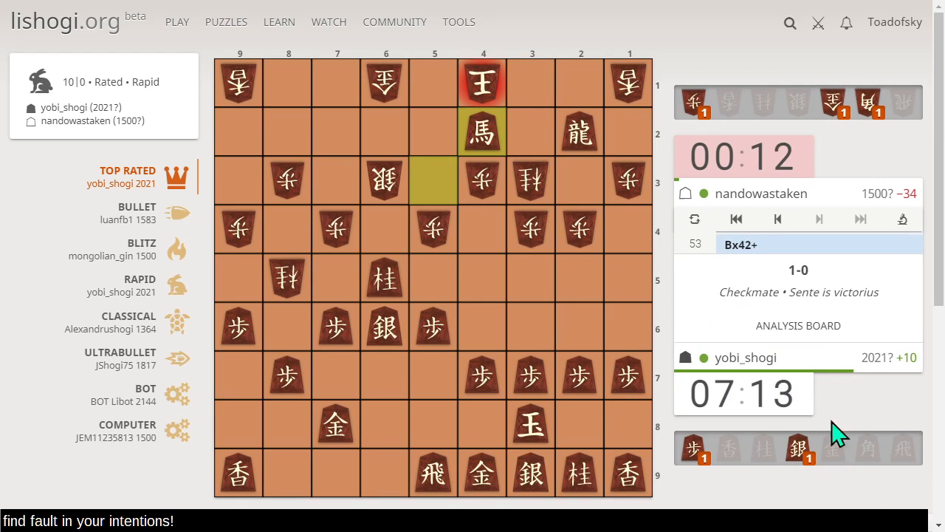
- Open the finished game for review and jump back to move 49, R-22+
left_click(797, 325)
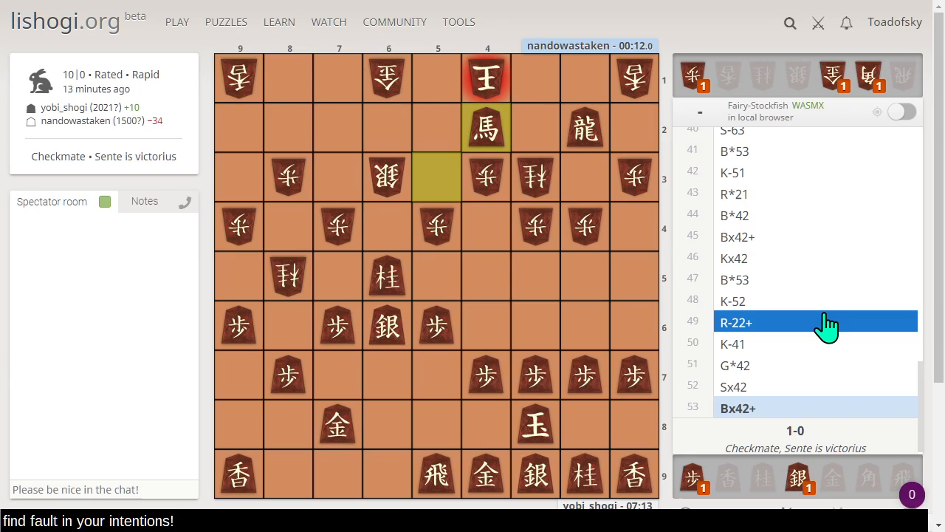
left_click(733, 193)
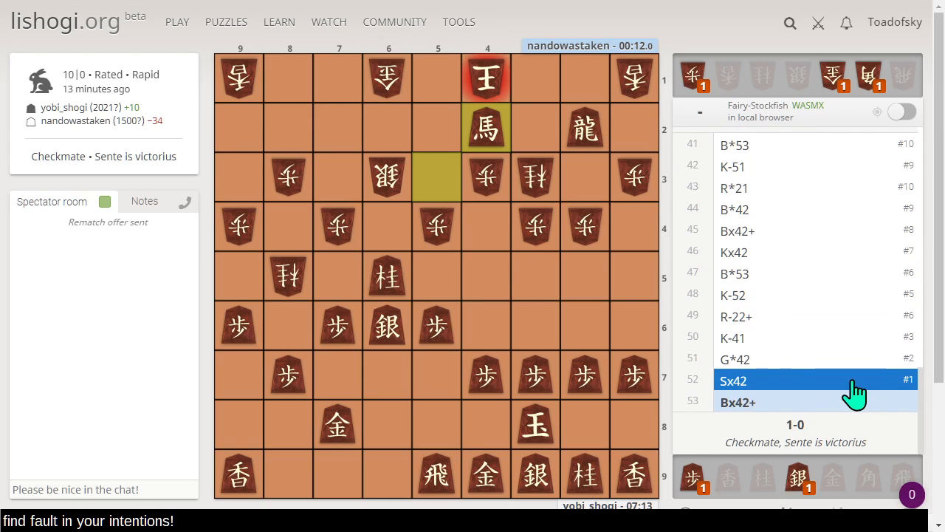
left_click(736, 316)
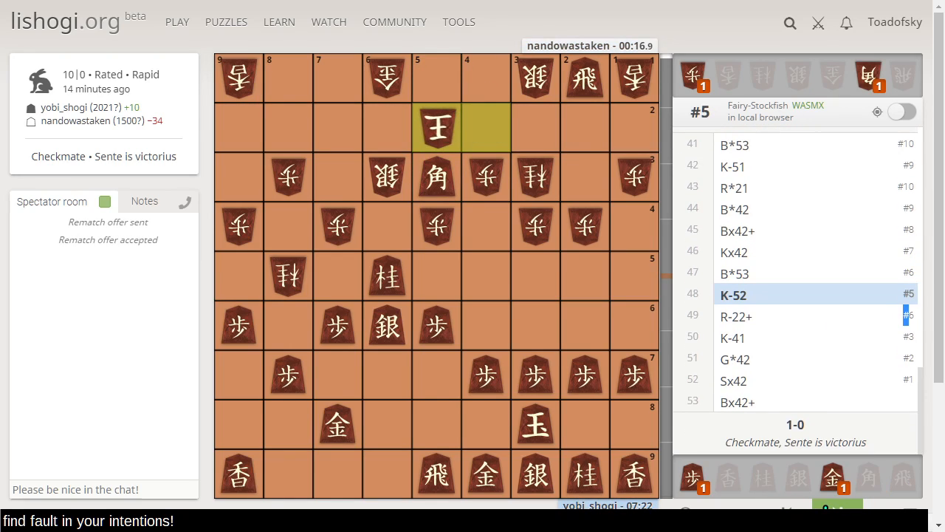
left_click(737, 316)
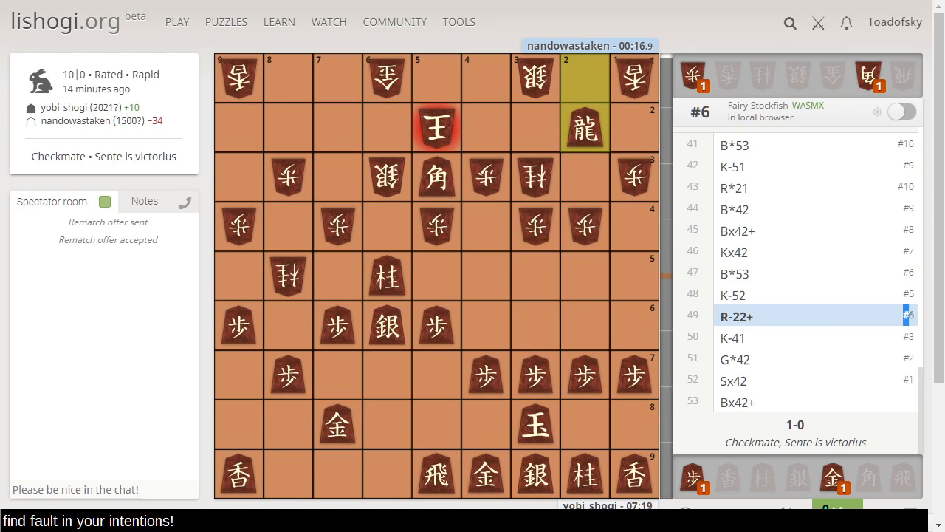
mouse_move(615, 148)
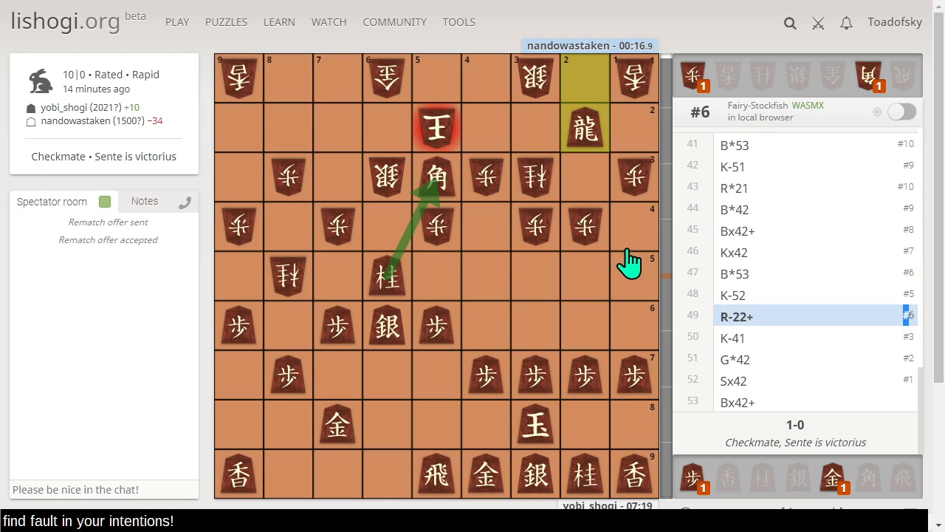
mouse_move(400, 41)
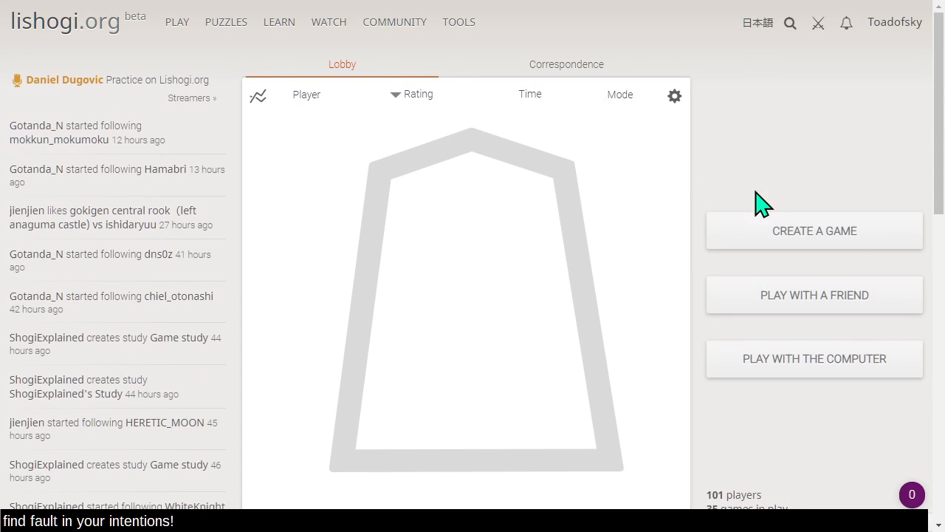
mouse_move(8, 214)
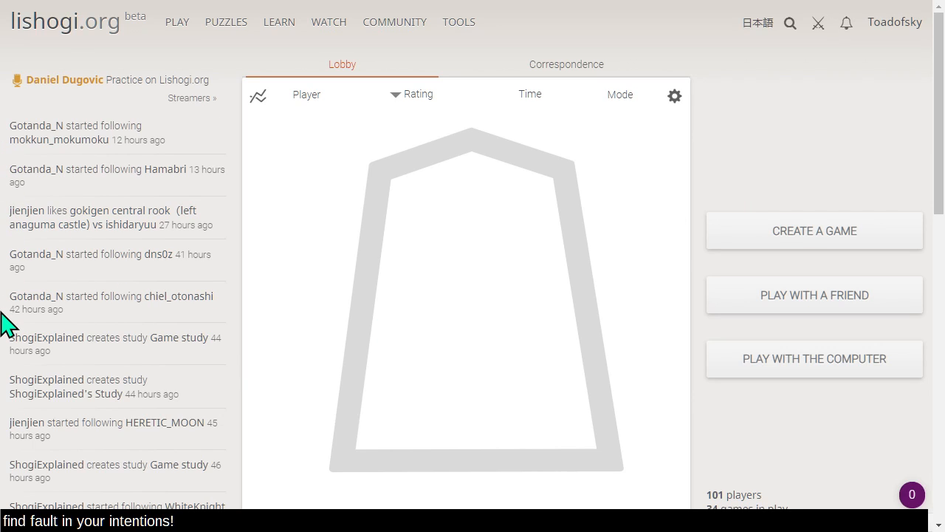
- Go to the Lishogi home page and switch the seek list to the Correspondence tab
left_click(395, 22)
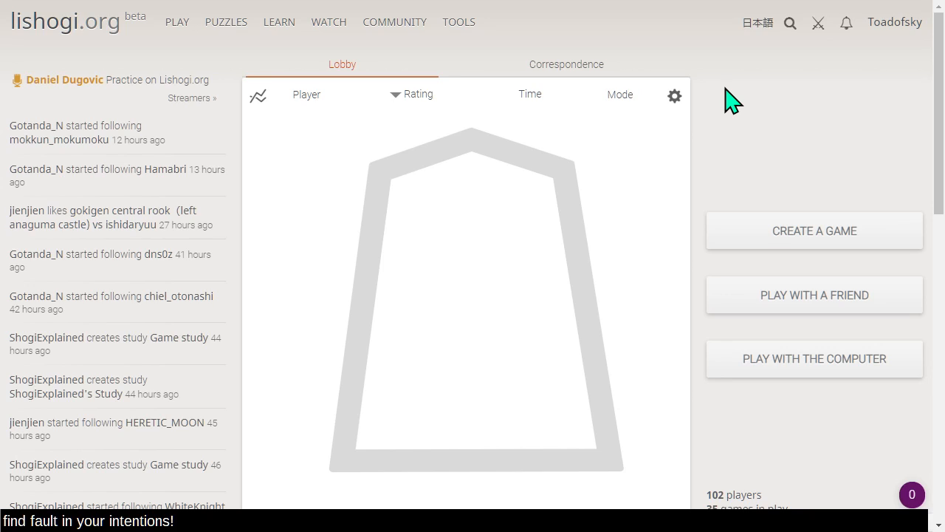
left_click(566, 65)
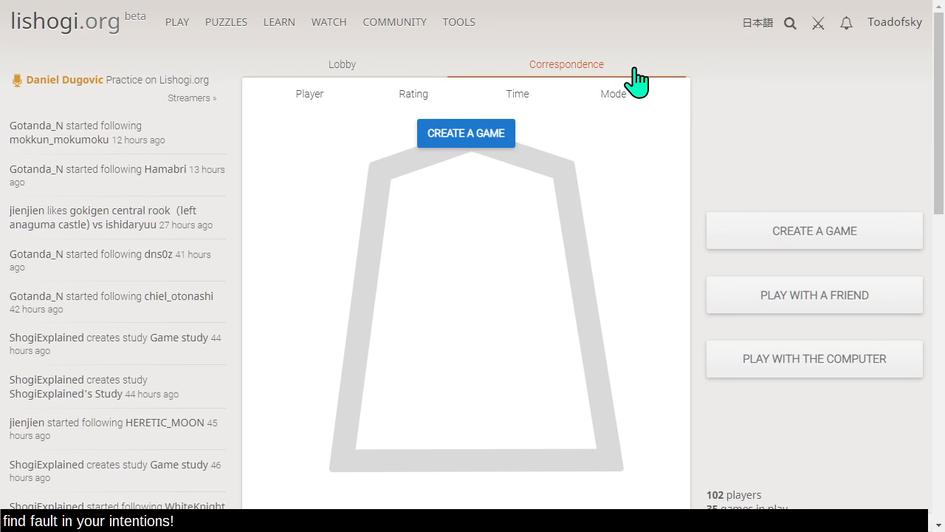
mouse_move(566, 89)
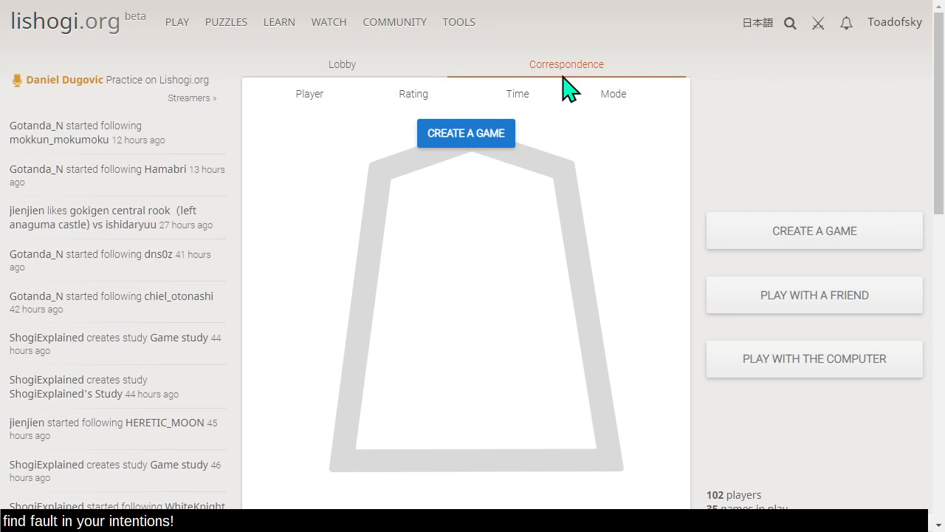
- Switch the home page back to the Lobby tab of real-time seeks
left_click(342, 65)
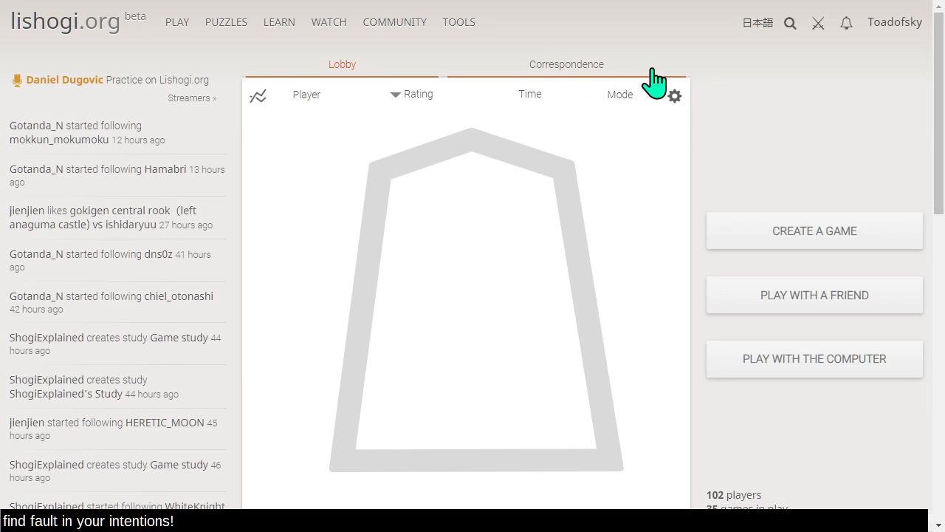
mouse_move(612, 81)
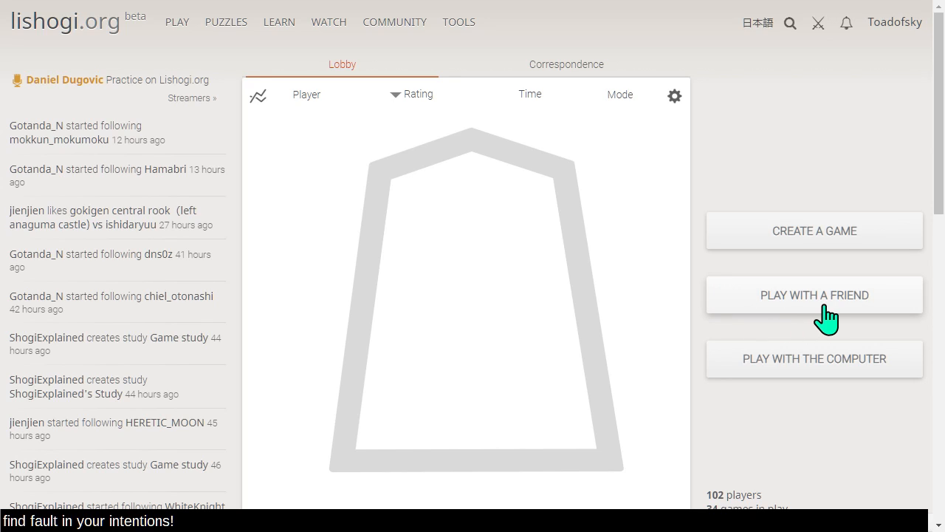
mouse_move(746, 314)
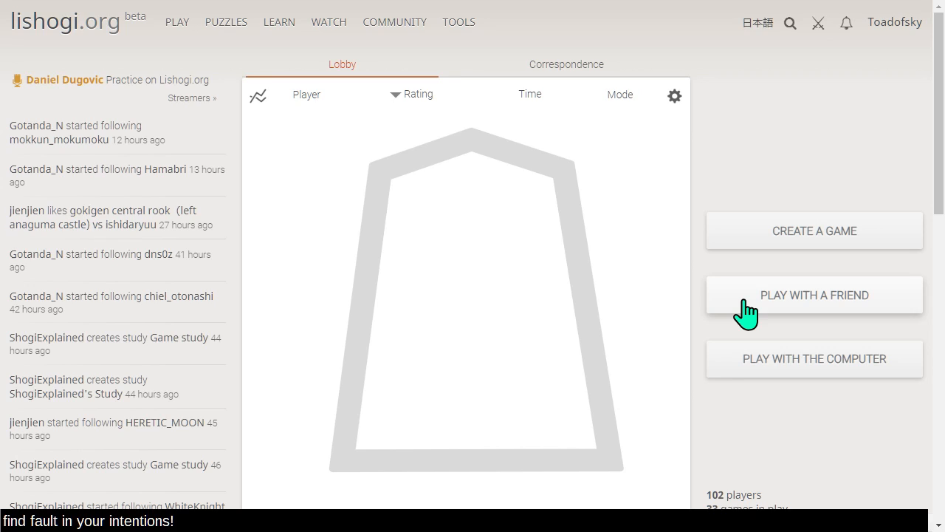
mouse_move(720, 503)
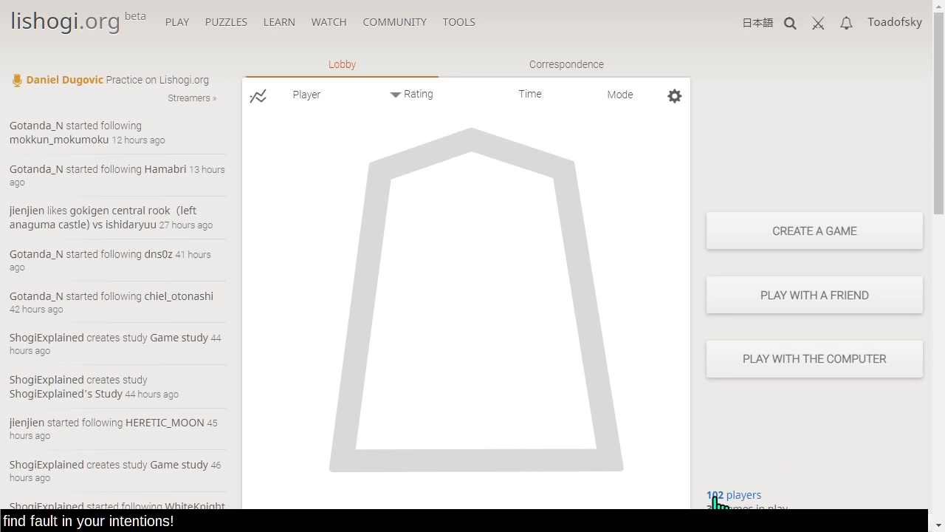
mouse_move(845, 458)
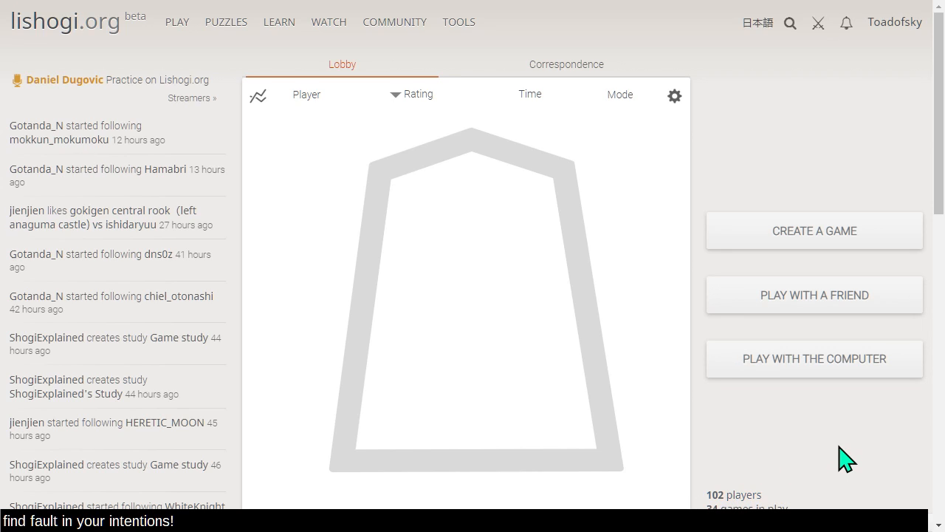
mouse_move(839, 453)
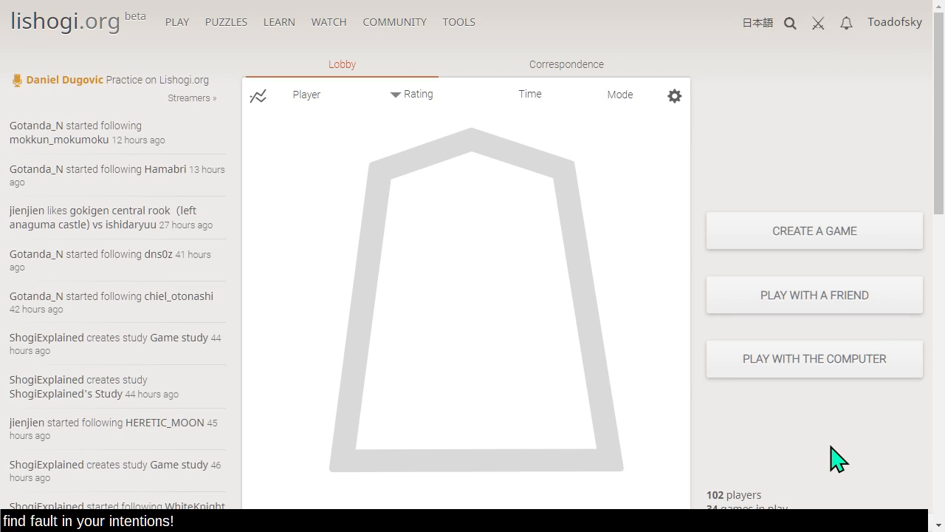
mouse_move(832, 460)
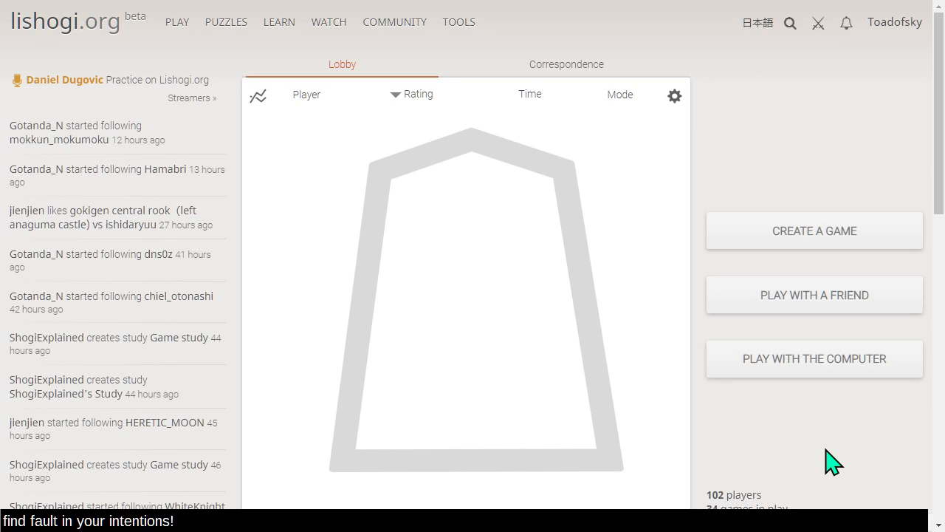
mouse_move(697, 185)
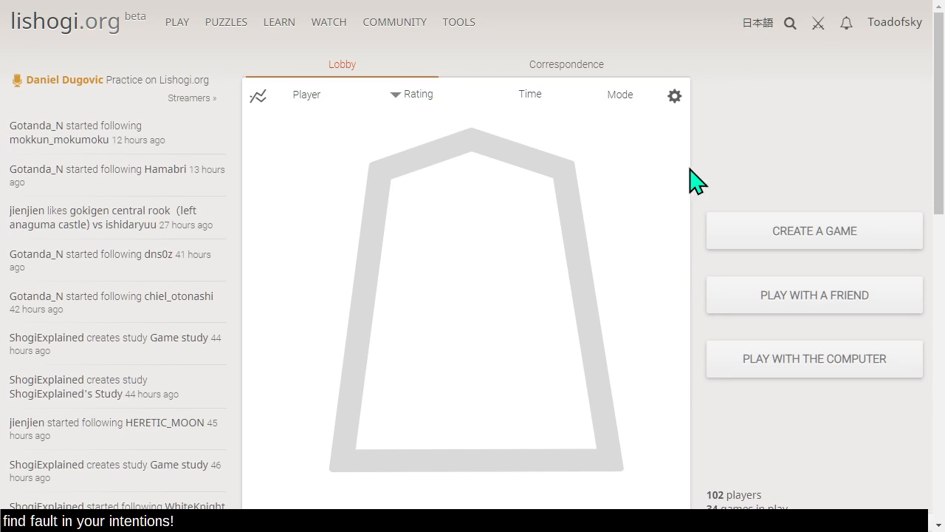
mouse_move(742, 179)
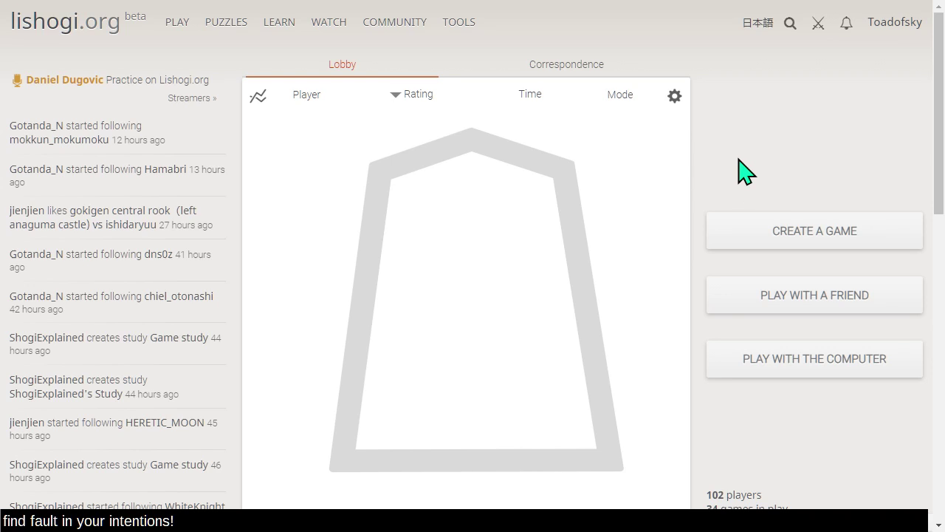
mouse_move(742, 156)
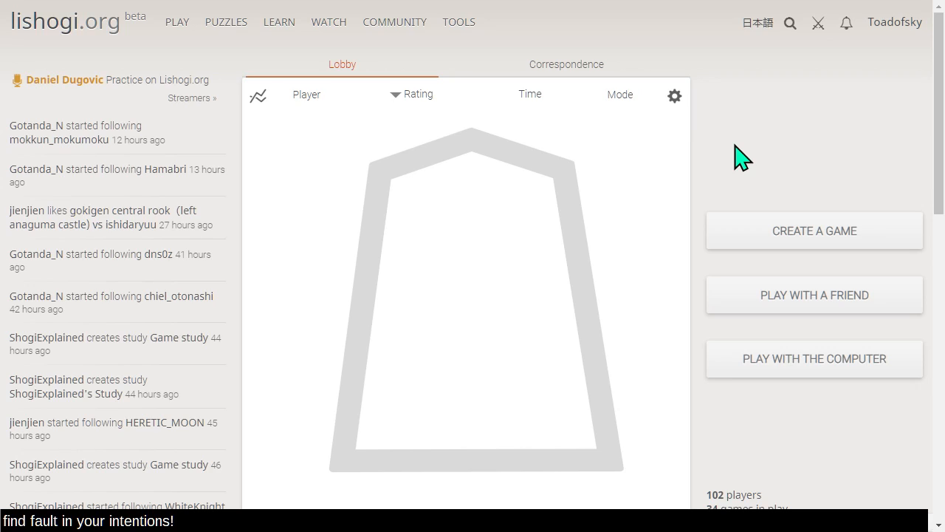
mouse_move(735, 159)
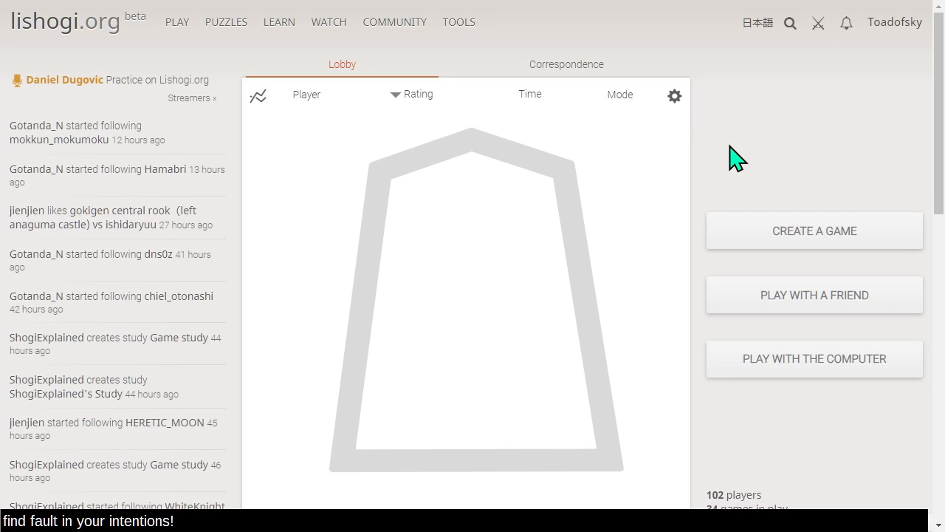
mouse_move(739, 164)
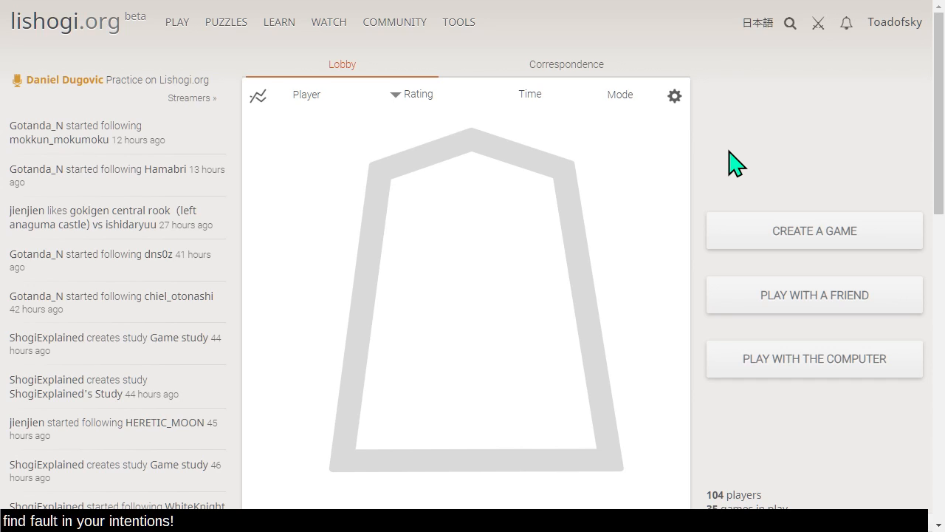
mouse_move(714, 112)
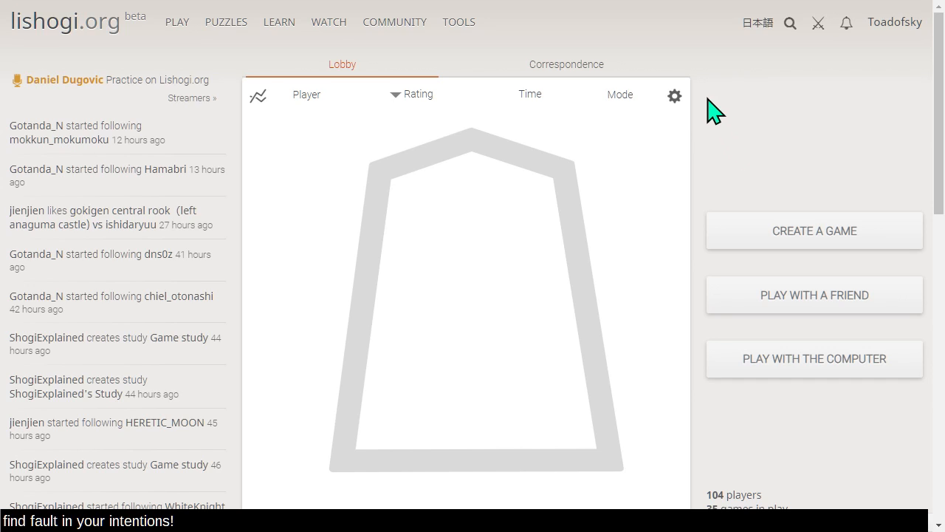
mouse_move(710, 96)
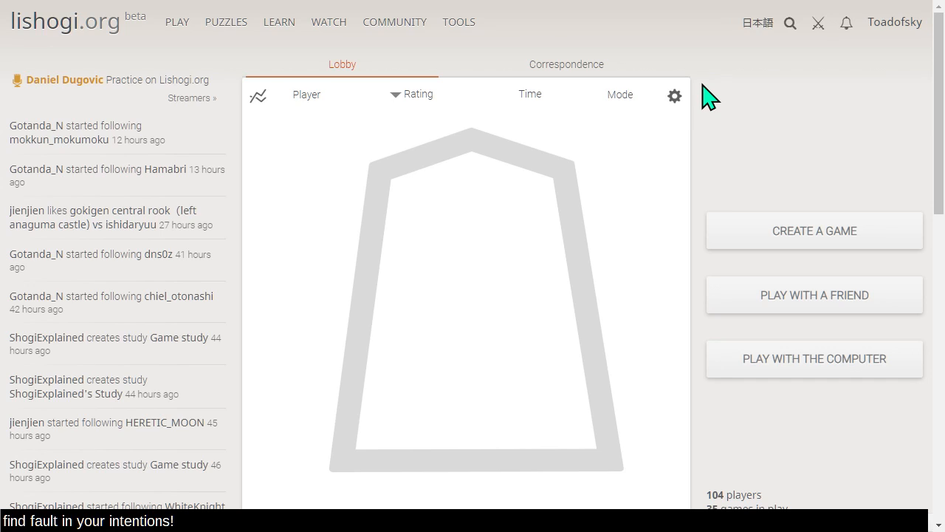
mouse_move(709, 96)
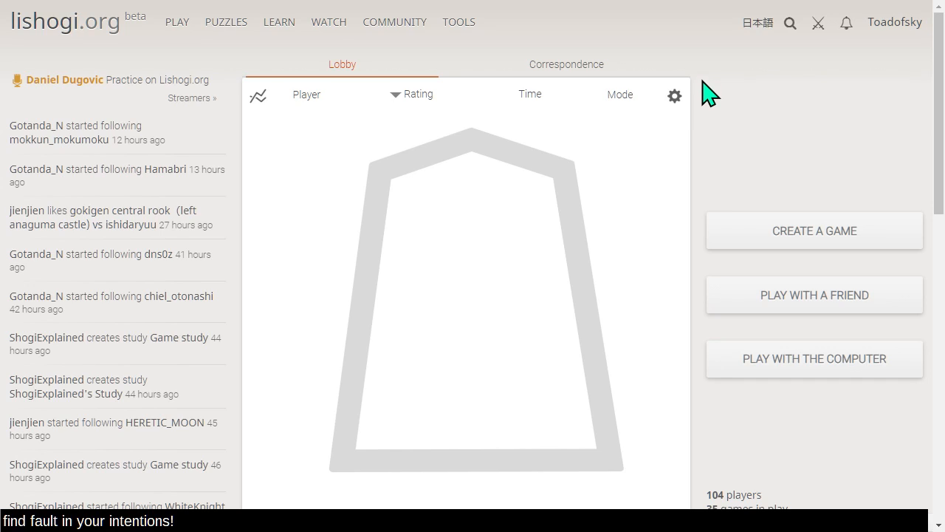
mouse_move(716, 186)
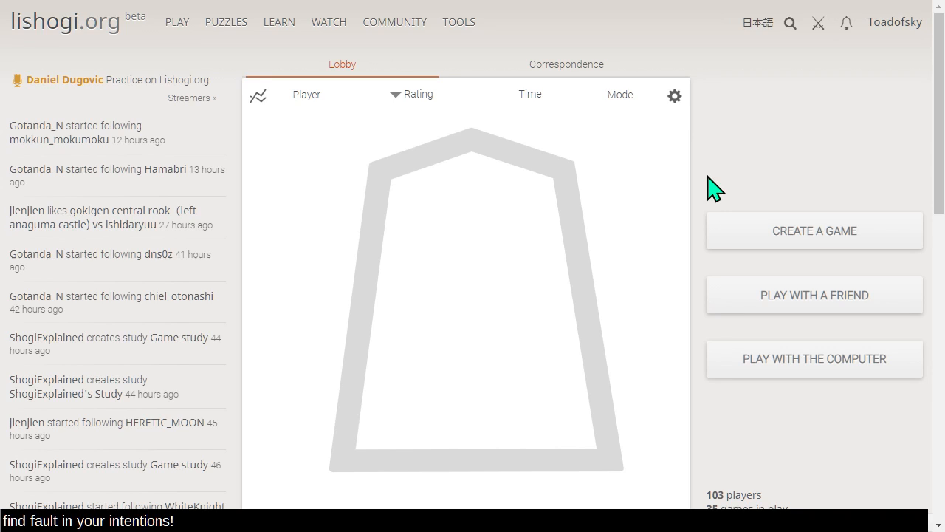
left_click(394, 22)
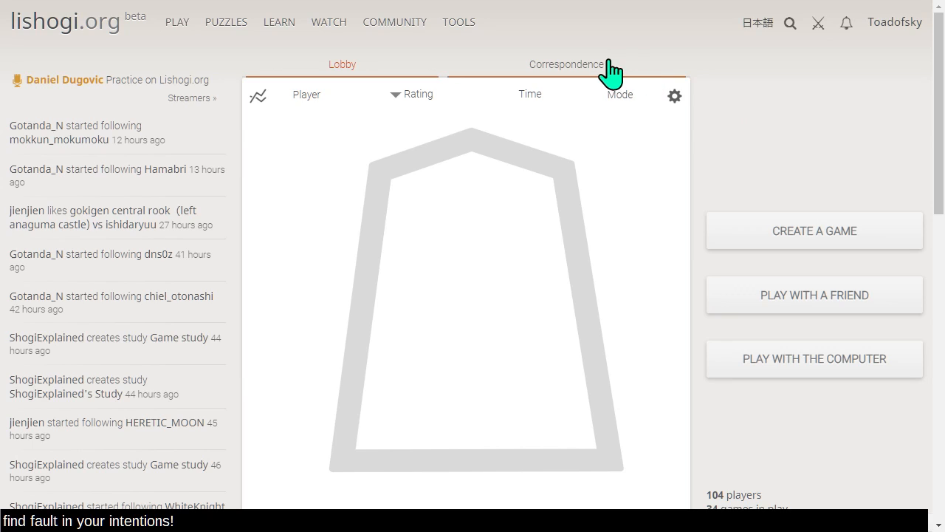
mouse_move(193, 85)
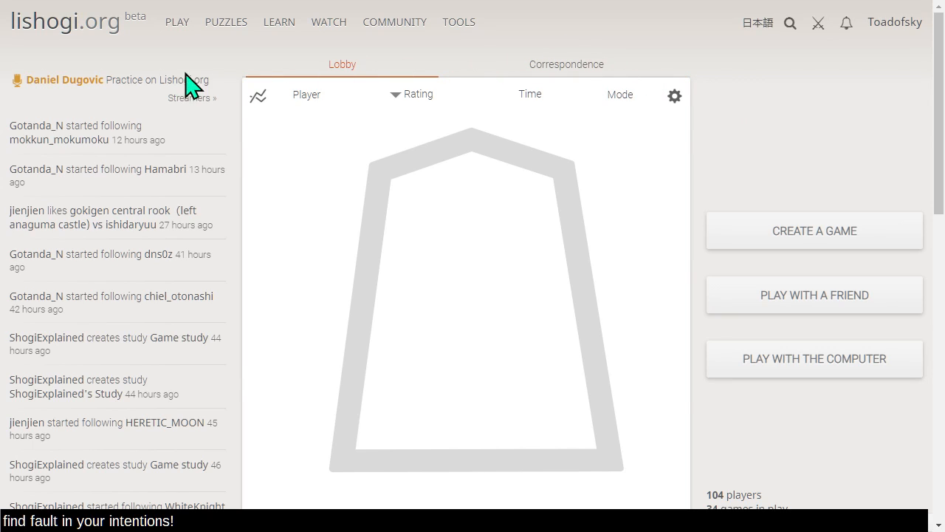
mouse_move(663, 446)
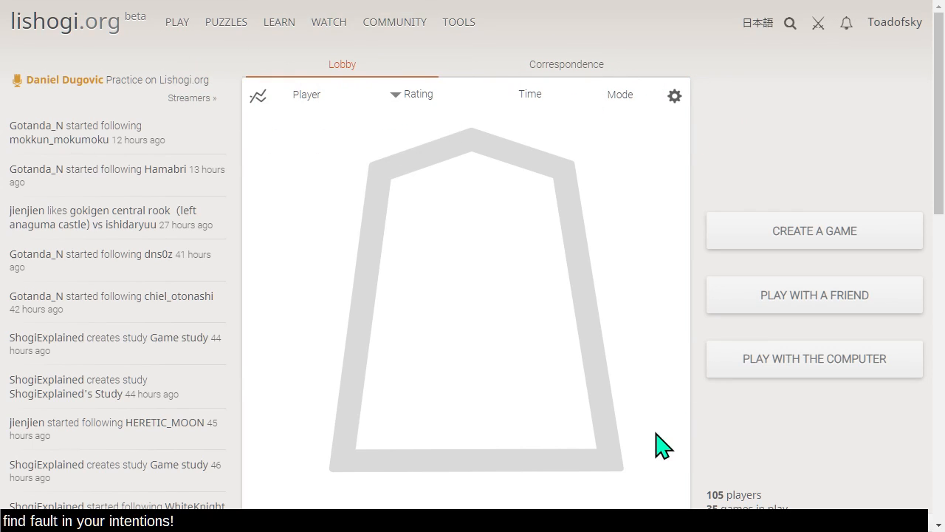